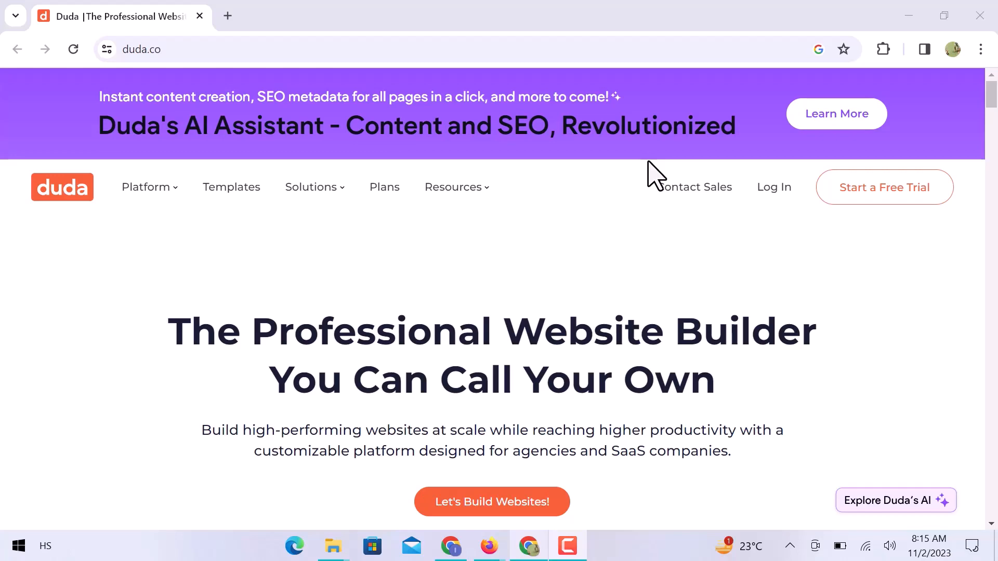
# - Start the free trial sign-up from the Duda homepage and create the trial account
pyautogui.scroll(-3)
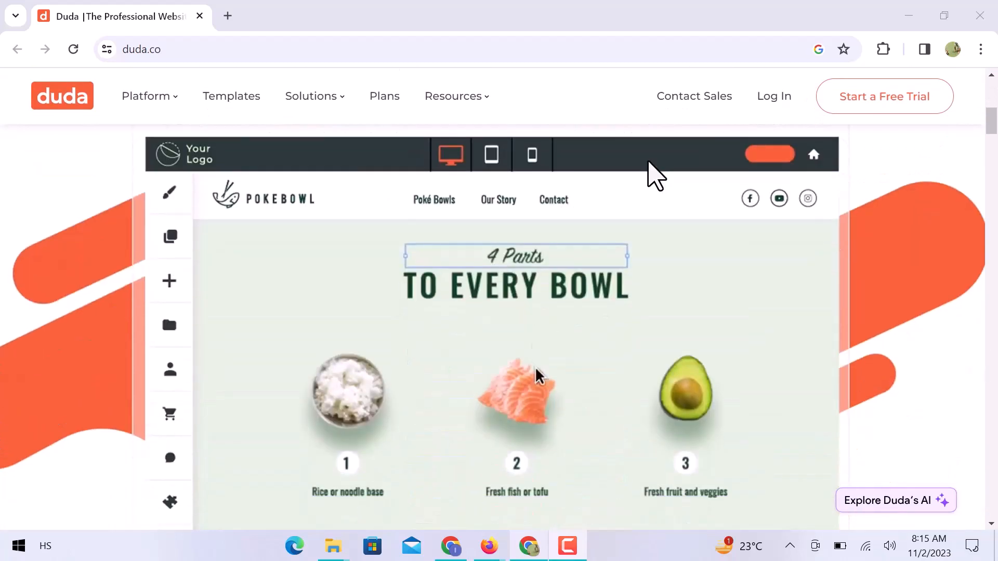
pyautogui.scroll(-3)
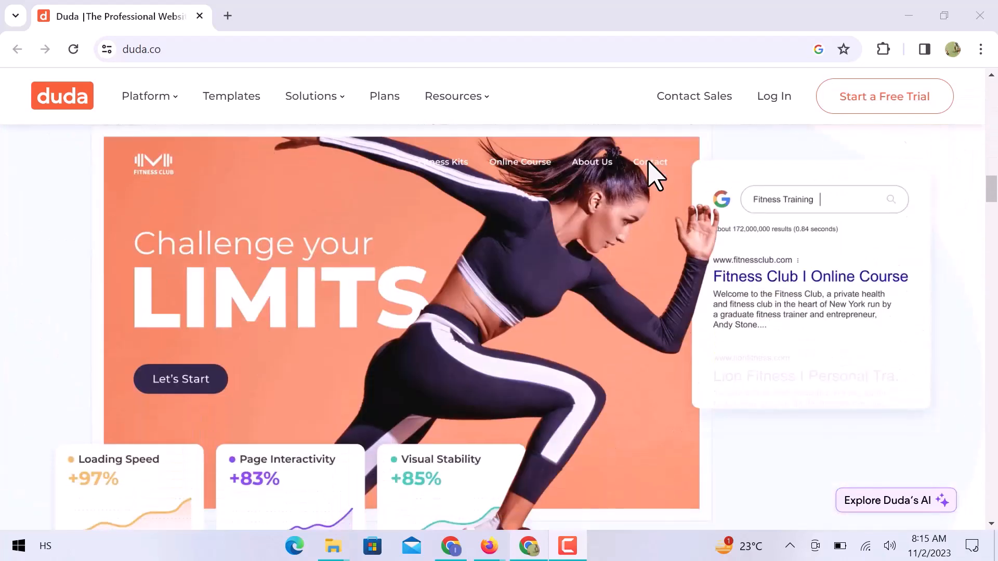
pyautogui.scroll(-3)
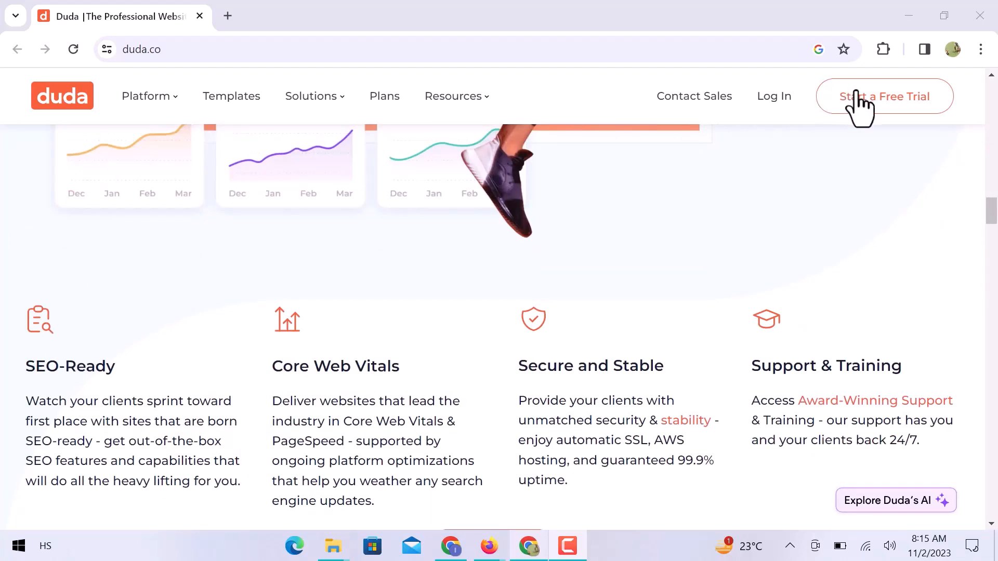
pyautogui.click(886, 95)
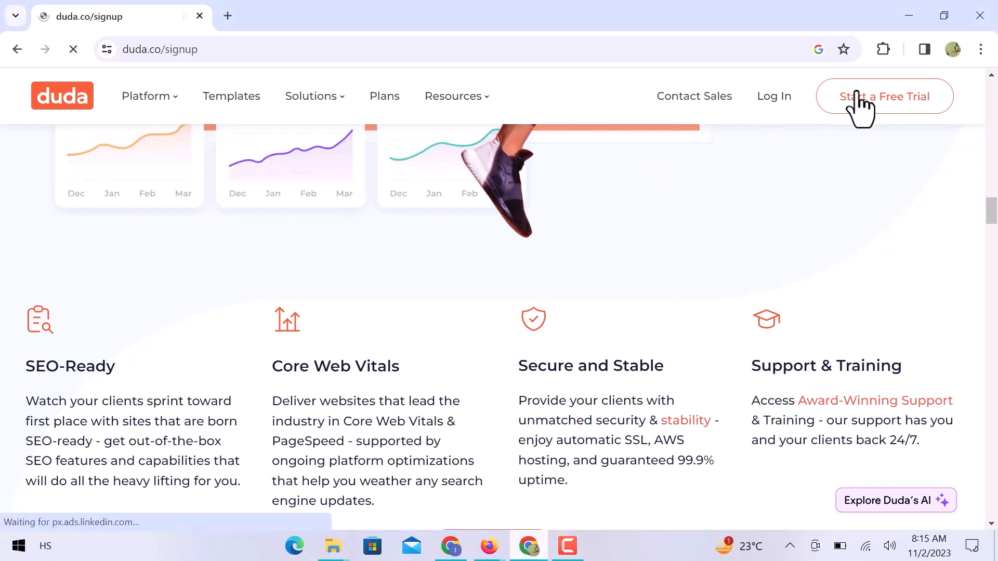
pyautogui.click(885, 95)
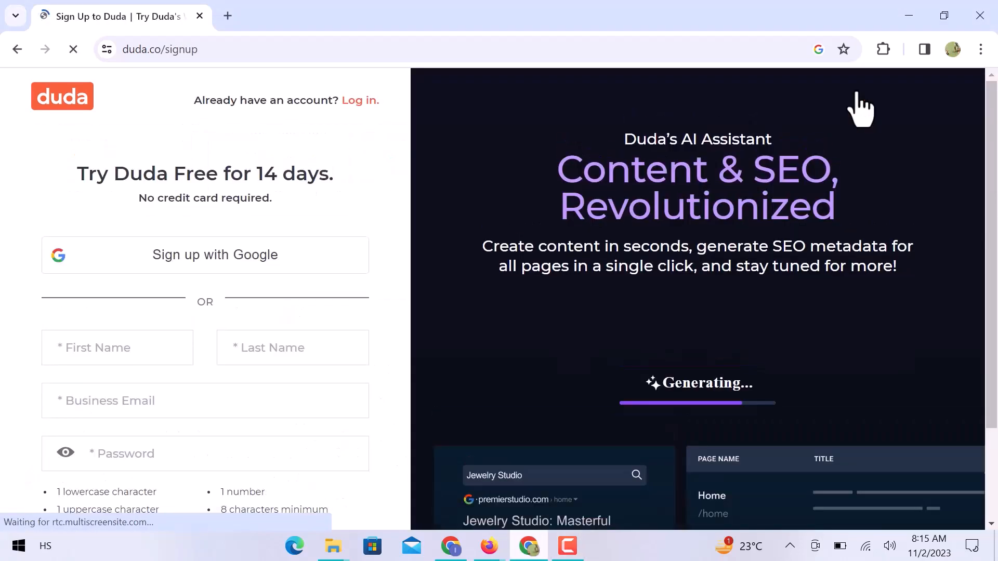
pyautogui.click(205, 255)
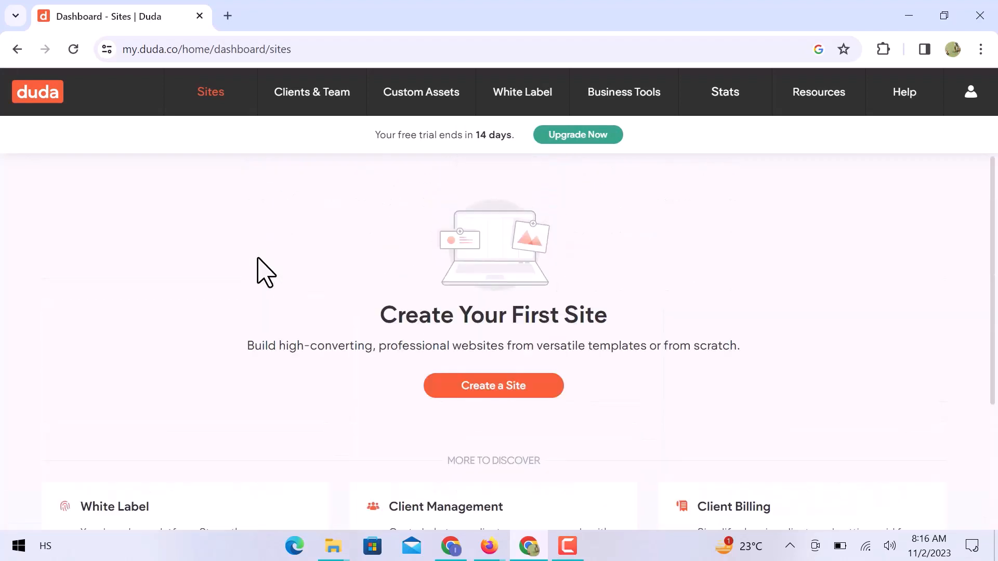
# - Begin a new site and choose its site type to reach the template gallery
pyautogui.click(493, 385)
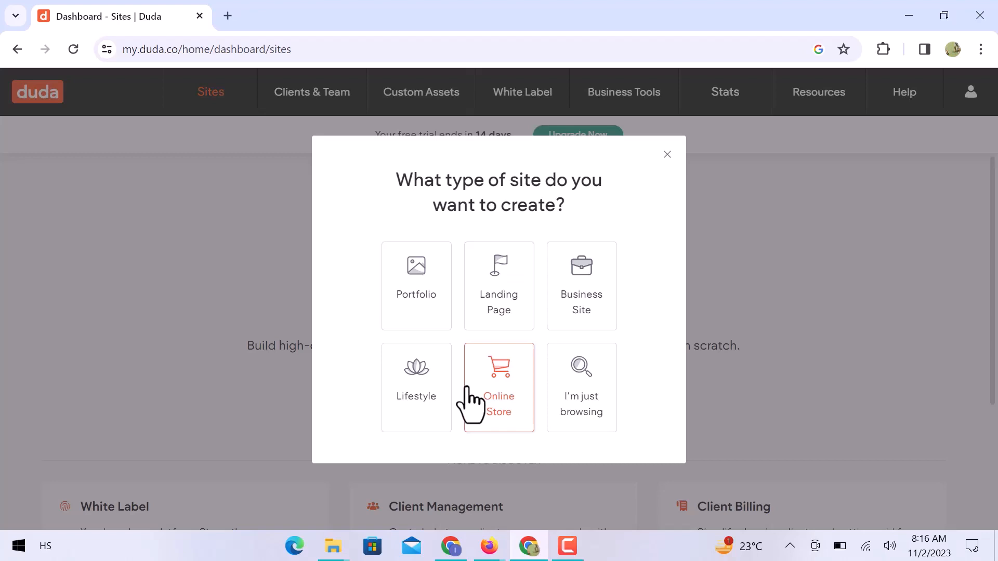
pyautogui.click(499, 397)
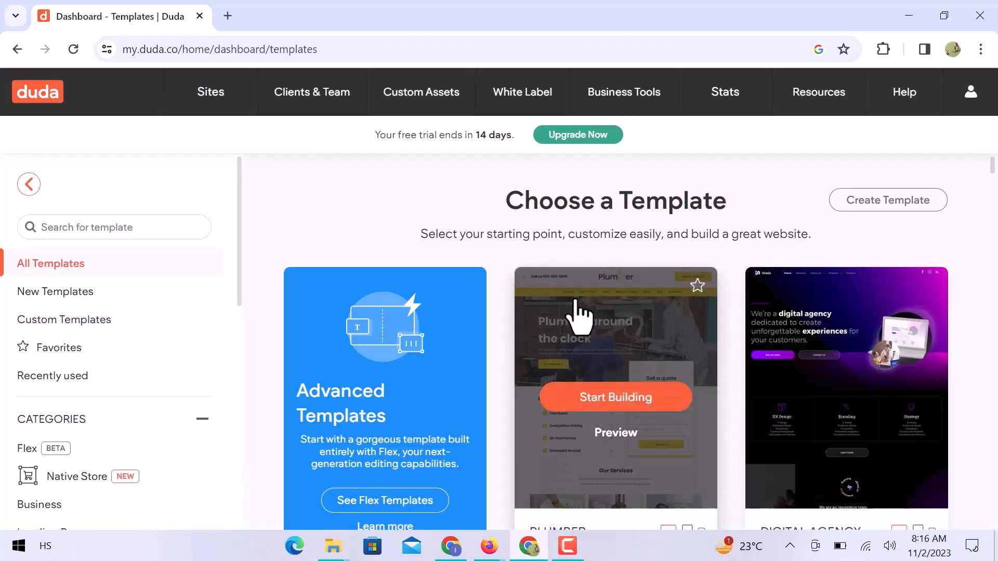
pyautogui.scroll(-3)
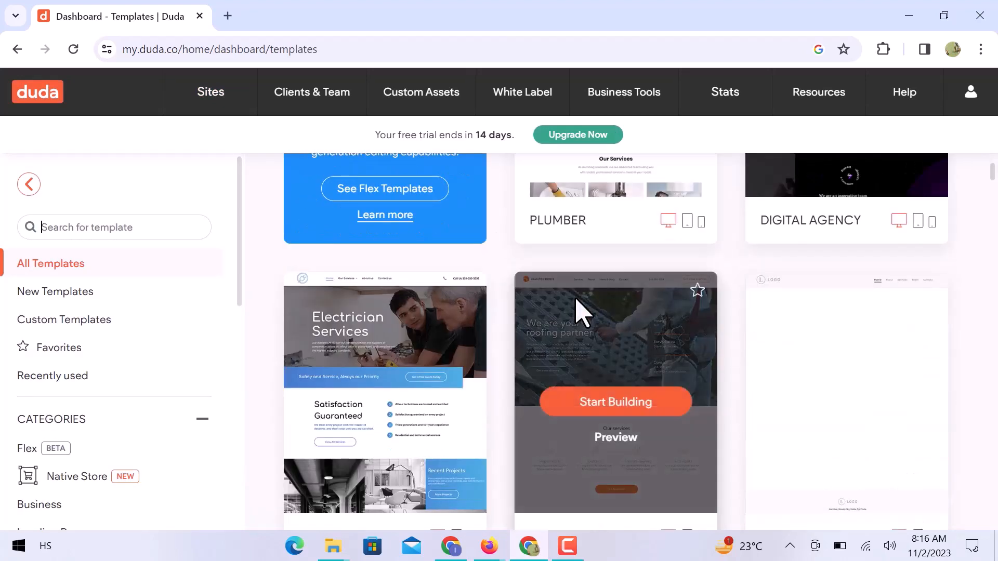
pyautogui.scroll(-3)
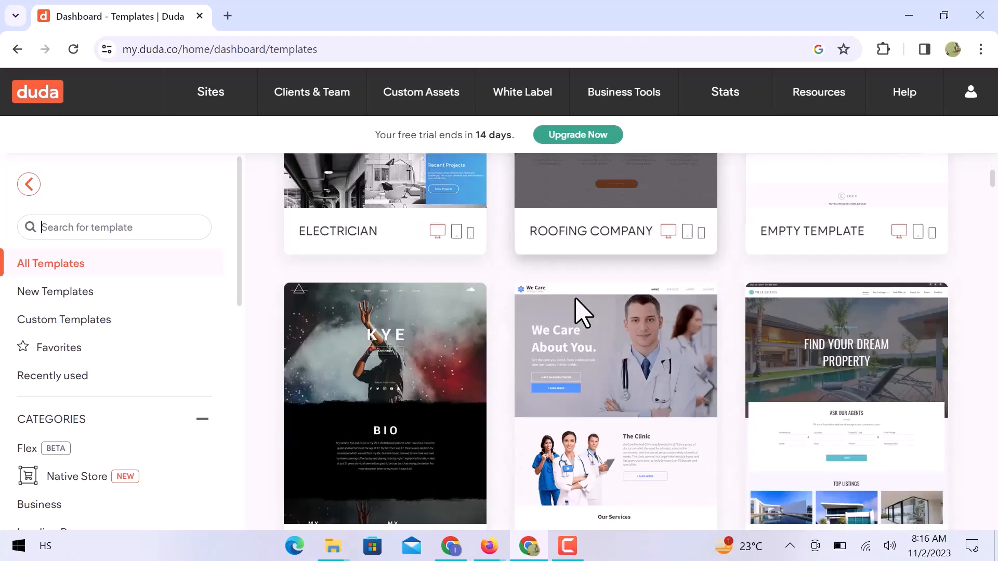
pyautogui.scroll(-3)
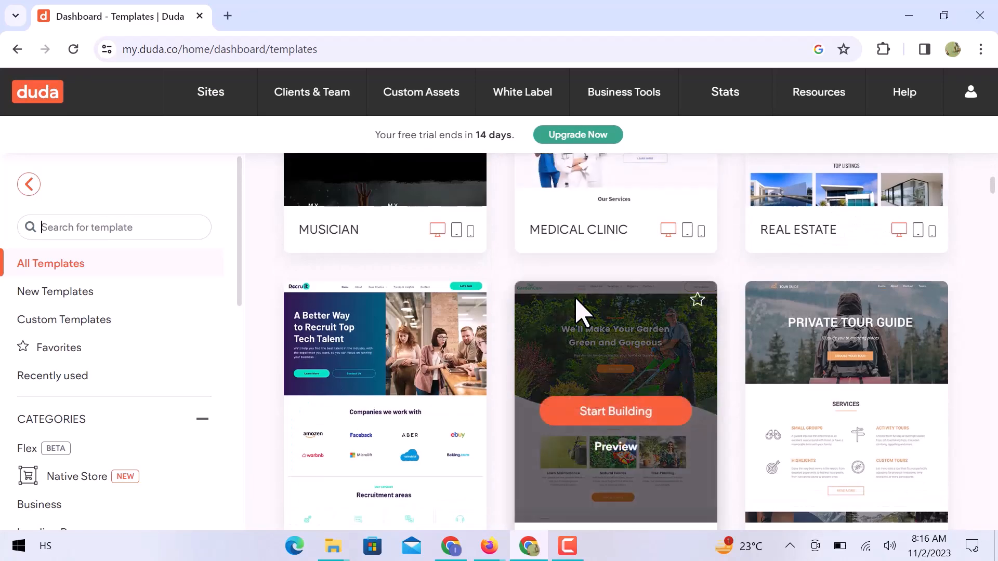
pyautogui.scroll(-3)
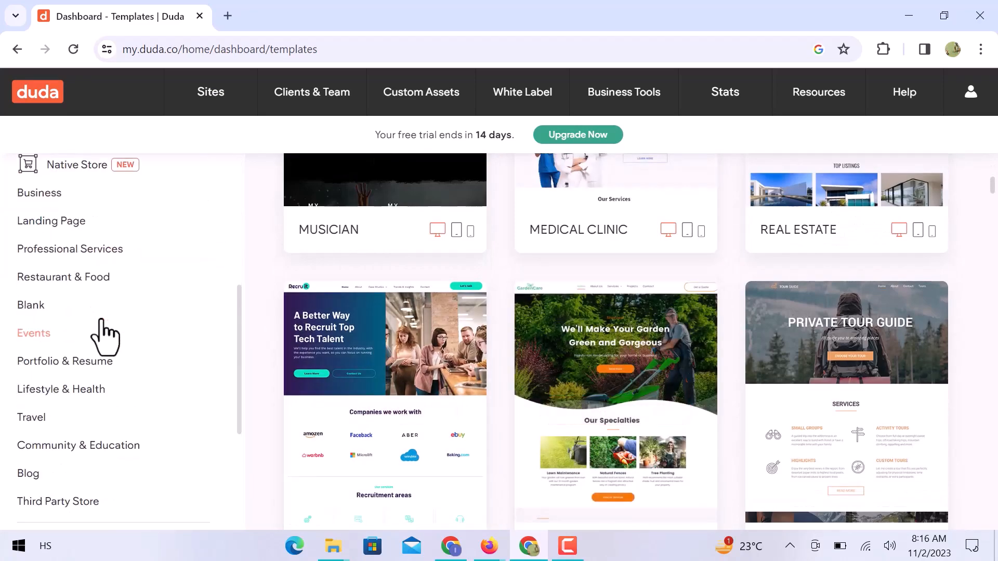
pyautogui.scroll(-3)
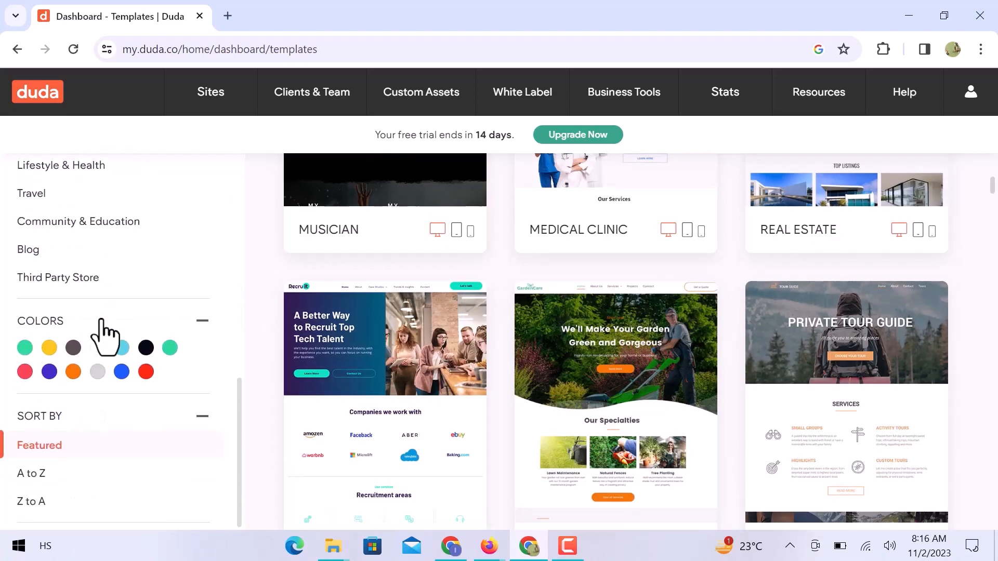
pyautogui.moveTo(385, 412)
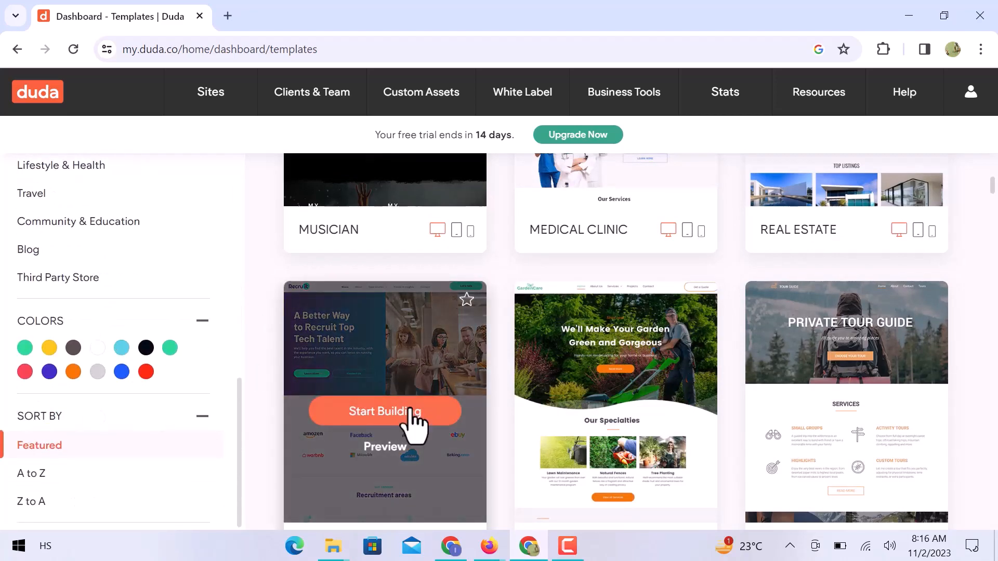
# - Build a site named 'Demo' from the Recruitment Agency template and enter the editor
pyautogui.click(384, 411)
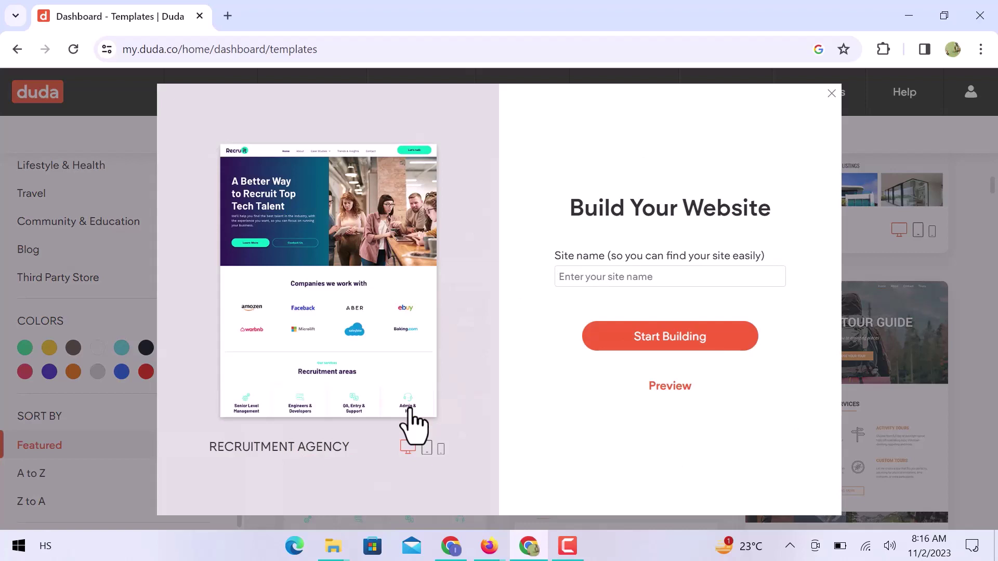
pyautogui.write('Demo')
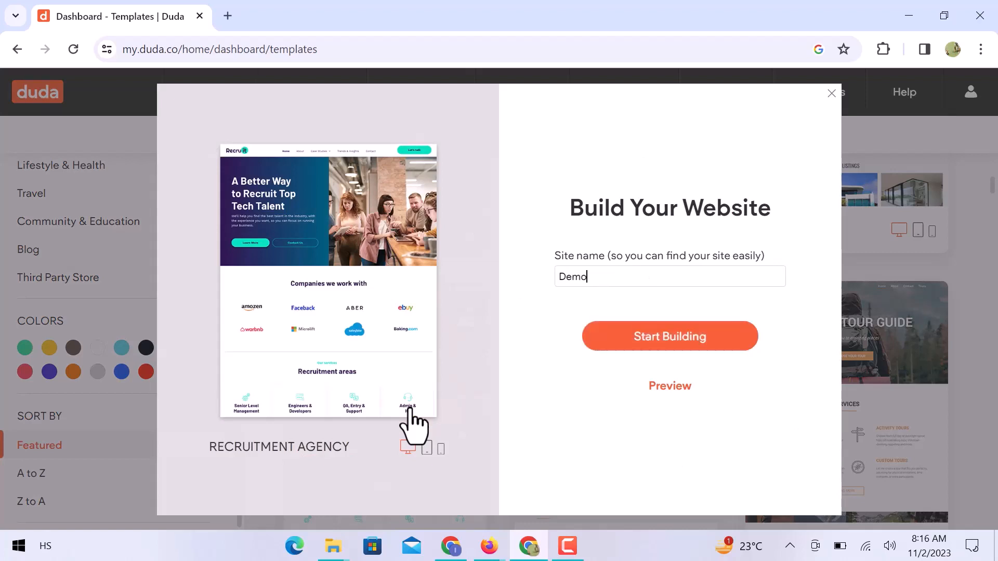
pyautogui.moveTo(672, 356)
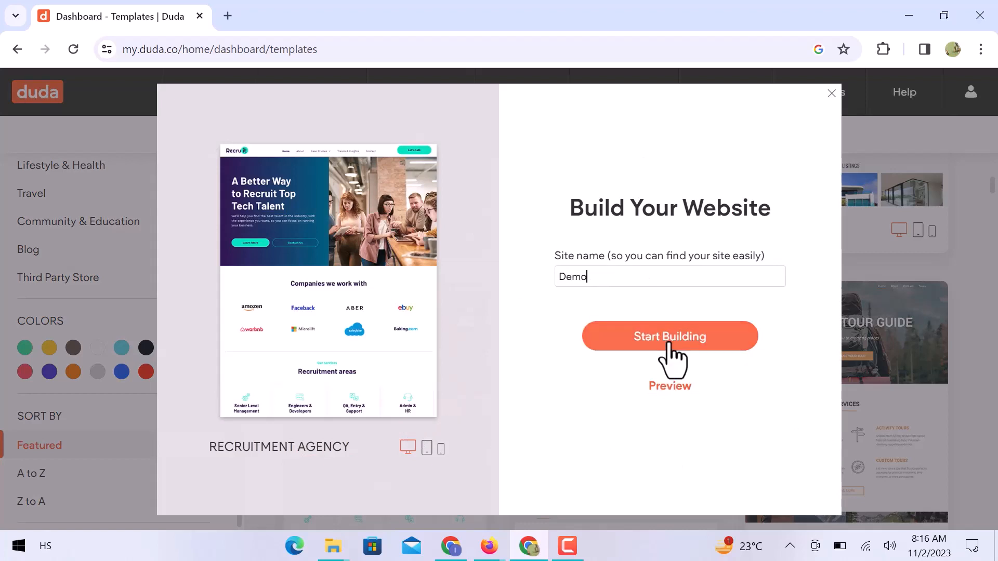
pyautogui.click(669, 337)
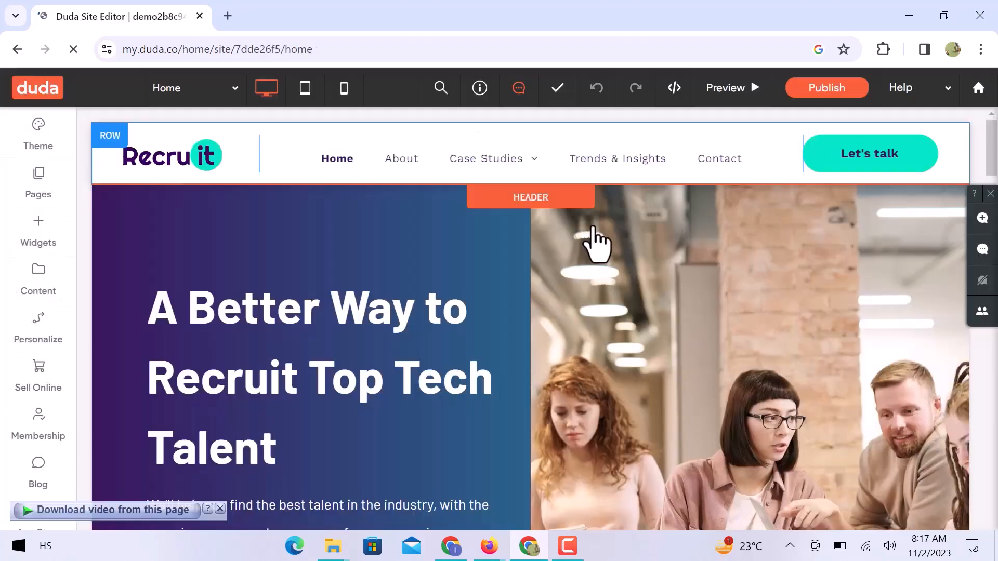
pyautogui.scroll(-3)
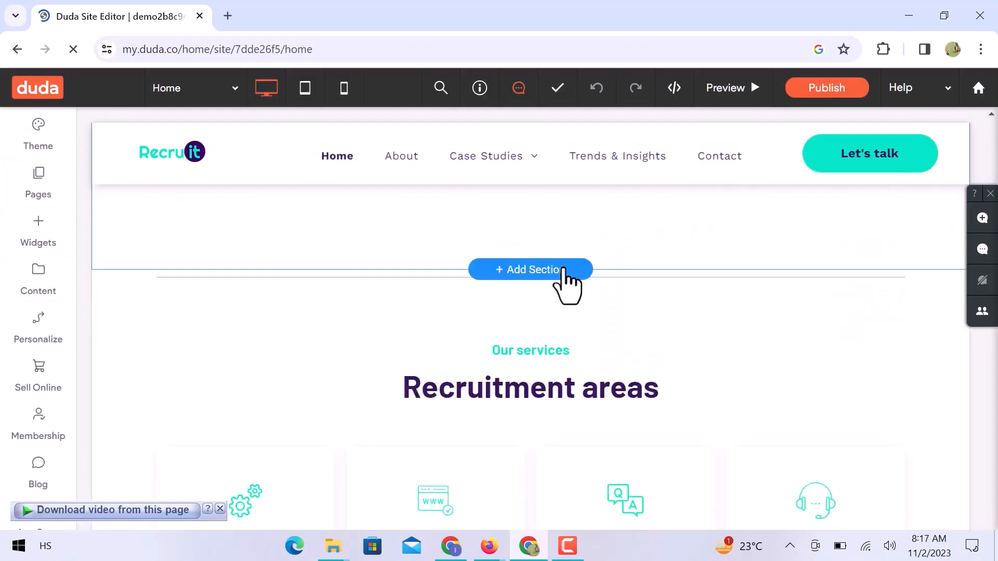
pyautogui.scroll(-3)
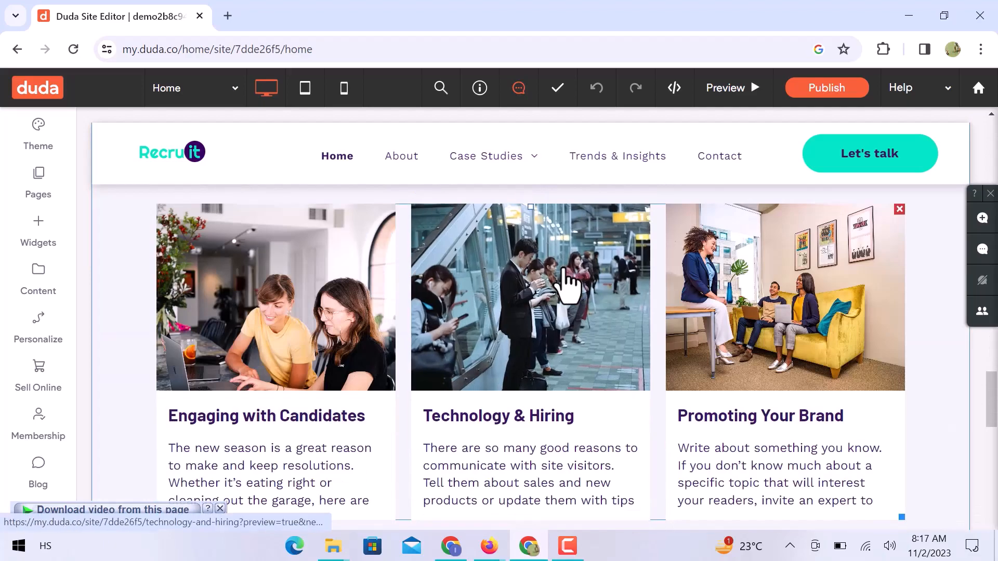
pyautogui.scroll(-3)
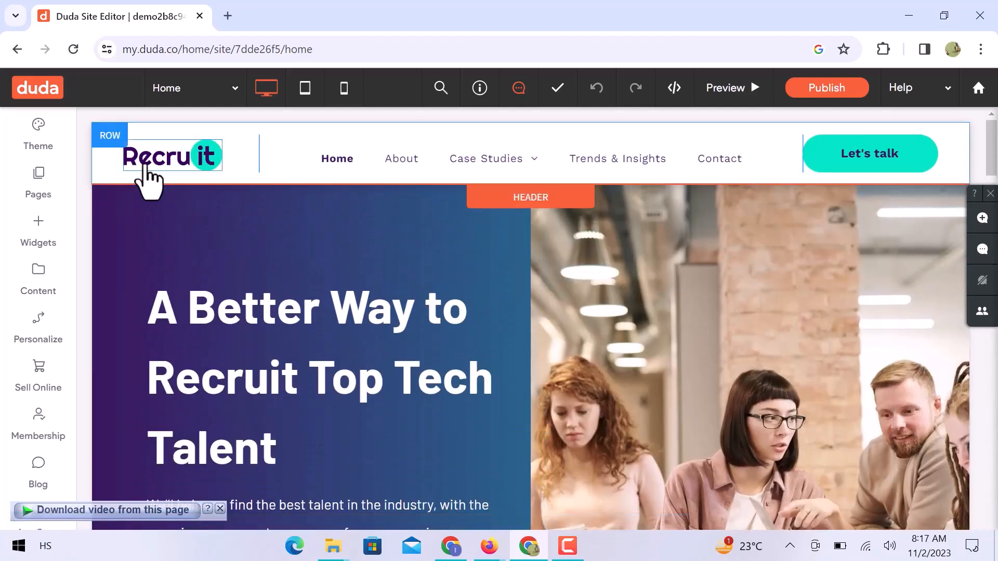
# - Review the Site Theme panel from colors and buttons down to images and backgrounds
pyautogui.click(37, 133)
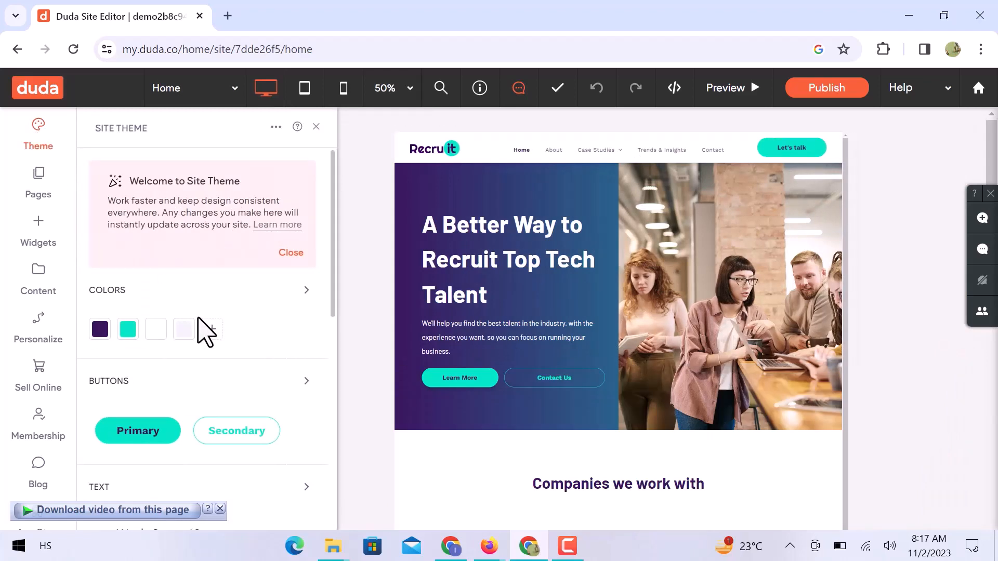
pyautogui.scroll(-3)
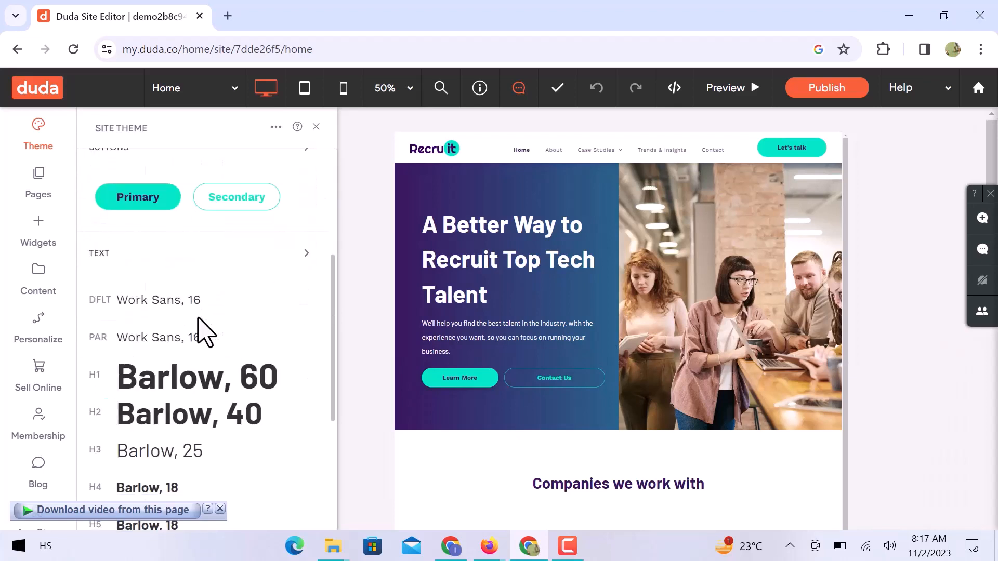
pyautogui.scroll(-3)
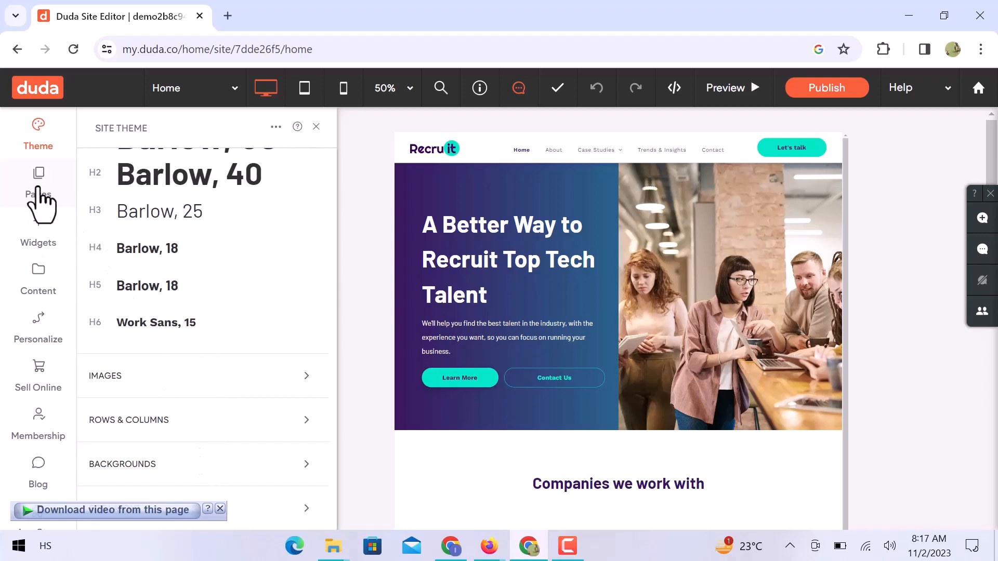
# - Review the five-page Pages list, then the empty Popups list
pyautogui.click(37, 173)
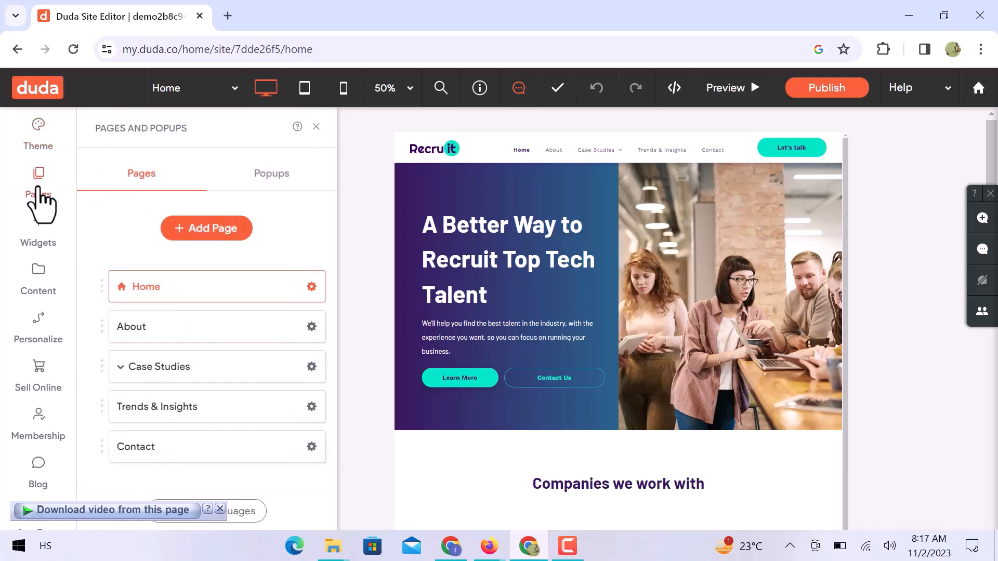
pyautogui.moveTo(171, 361)
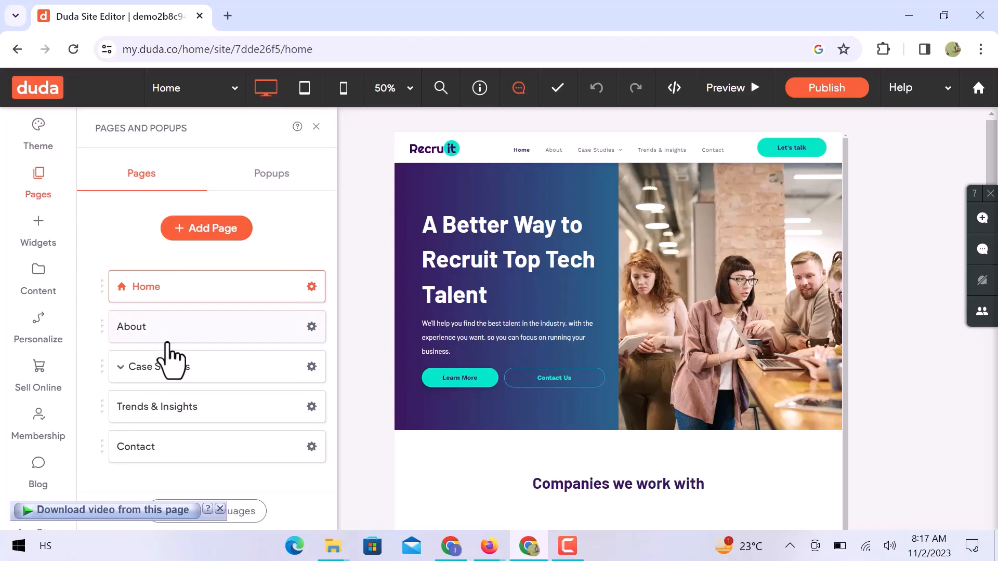
pyautogui.click(271, 173)
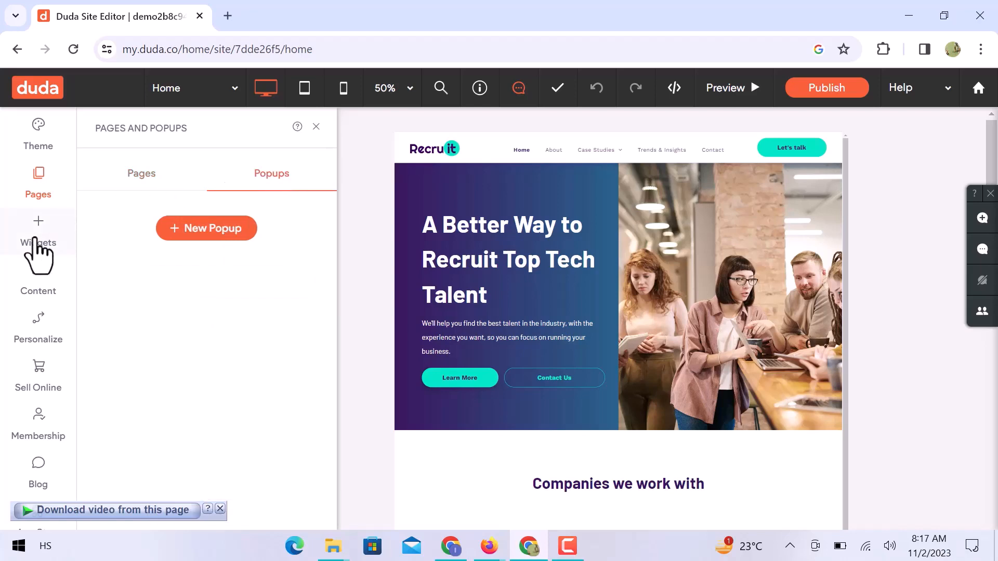
pyautogui.click(38, 243)
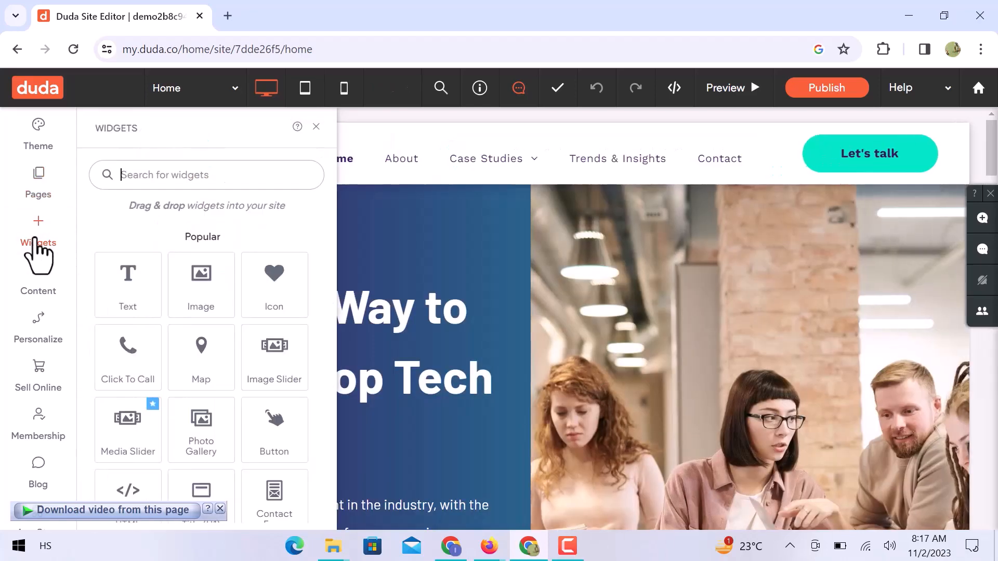
pyautogui.scroll(-3)
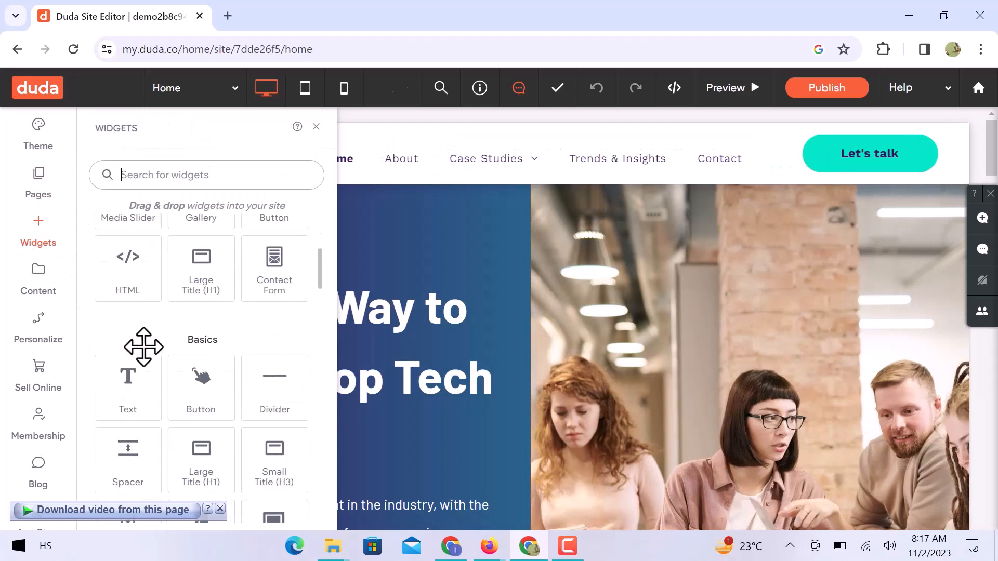
pyautogui.scroll(-3)
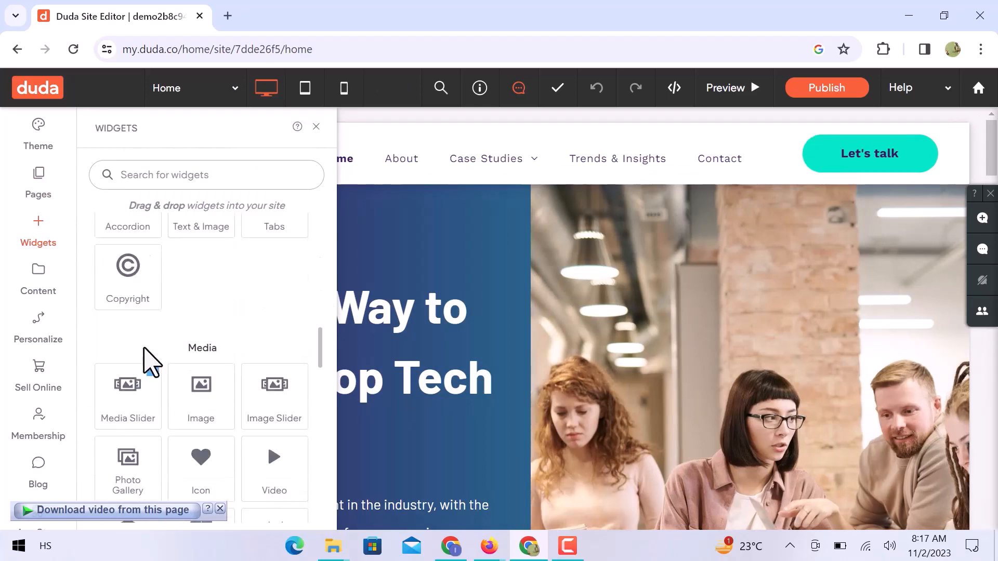
pyautogui.click(206, 174)
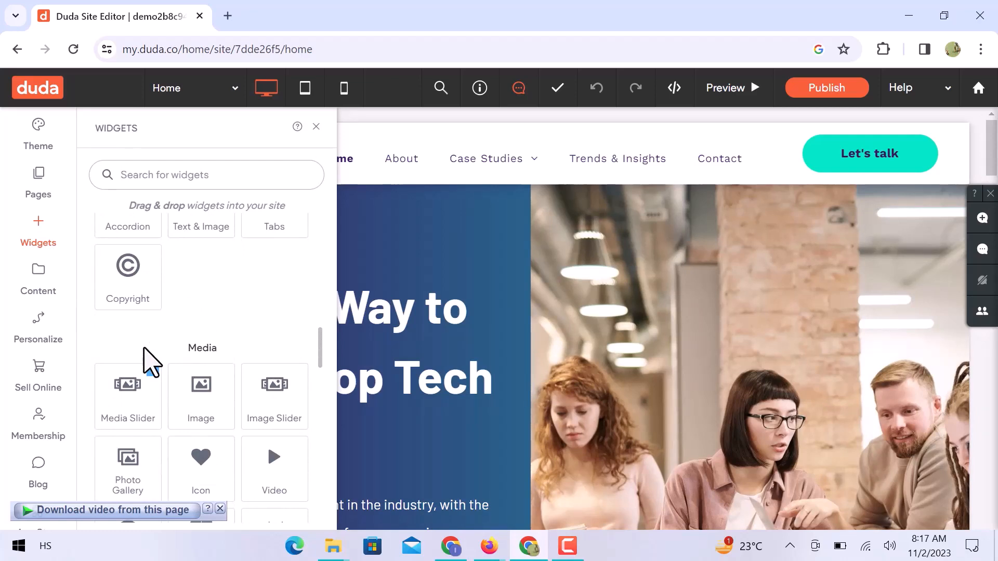
pyautogui.scroll(-3)
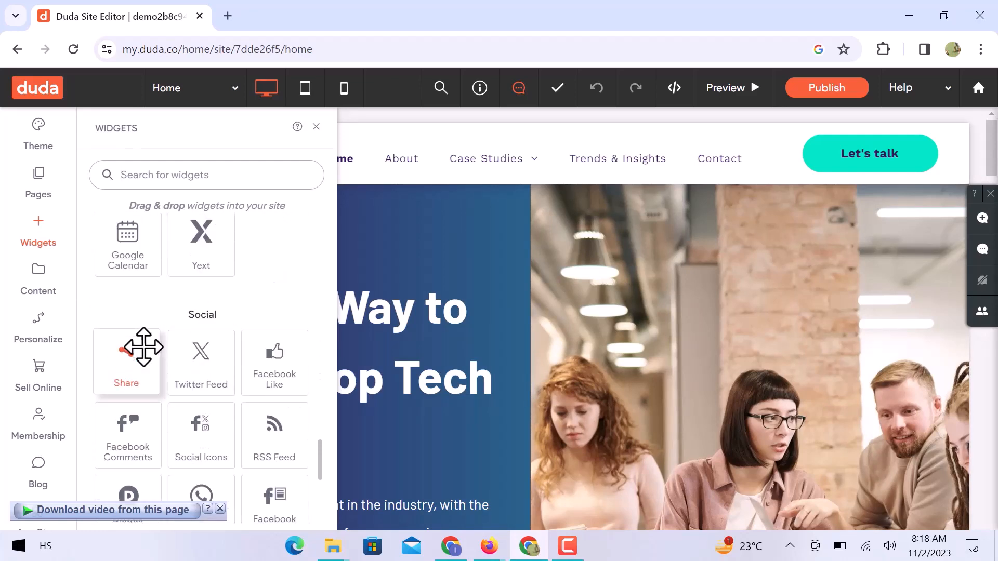
pyautogui.scroll(-3)
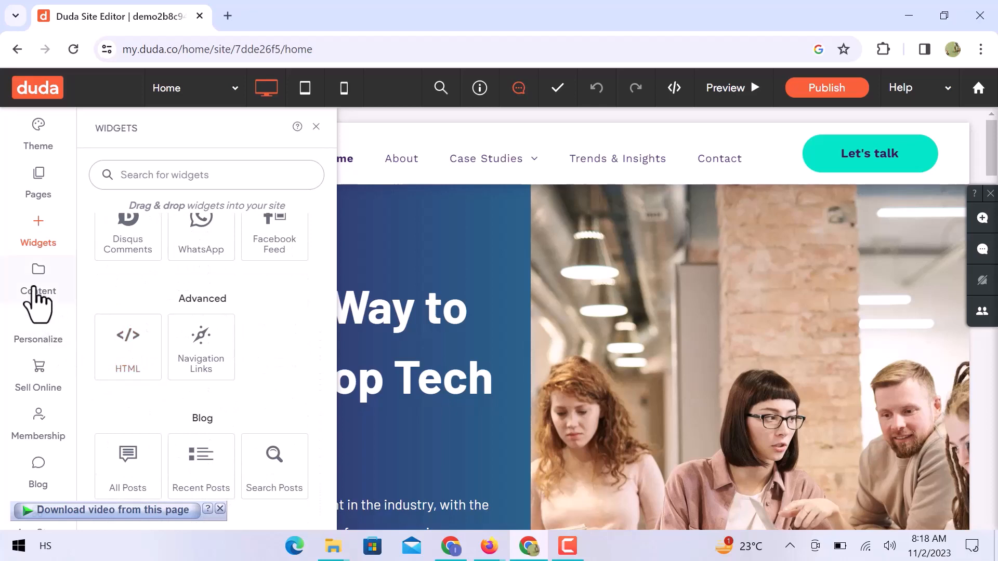
# - Show the Content Library with media manager and connected business data
pyautogui.click(37, 269)
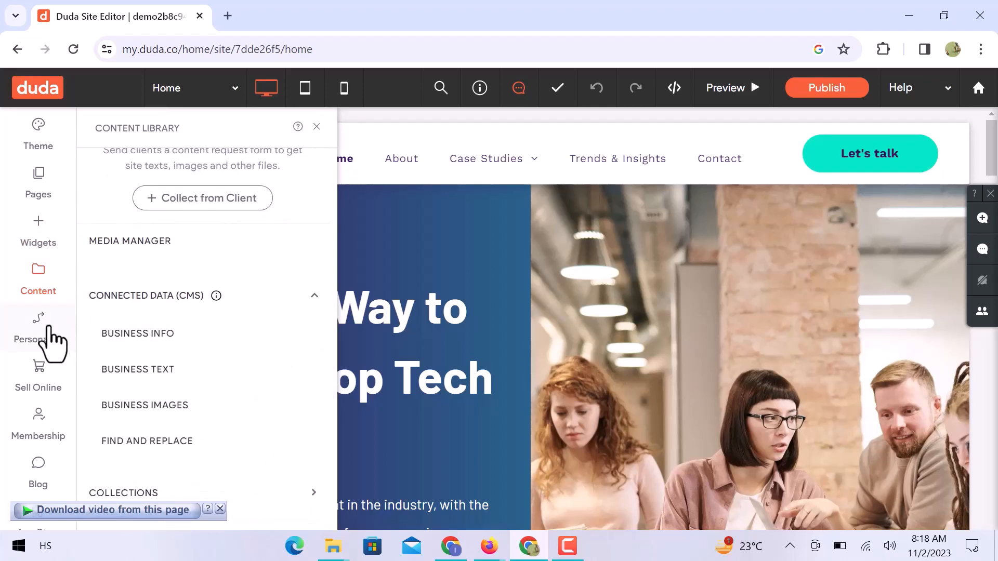
# - Browse the personalization rule gallery, then the Sell Online and Membership panels
pyautogui.click(37, 319)
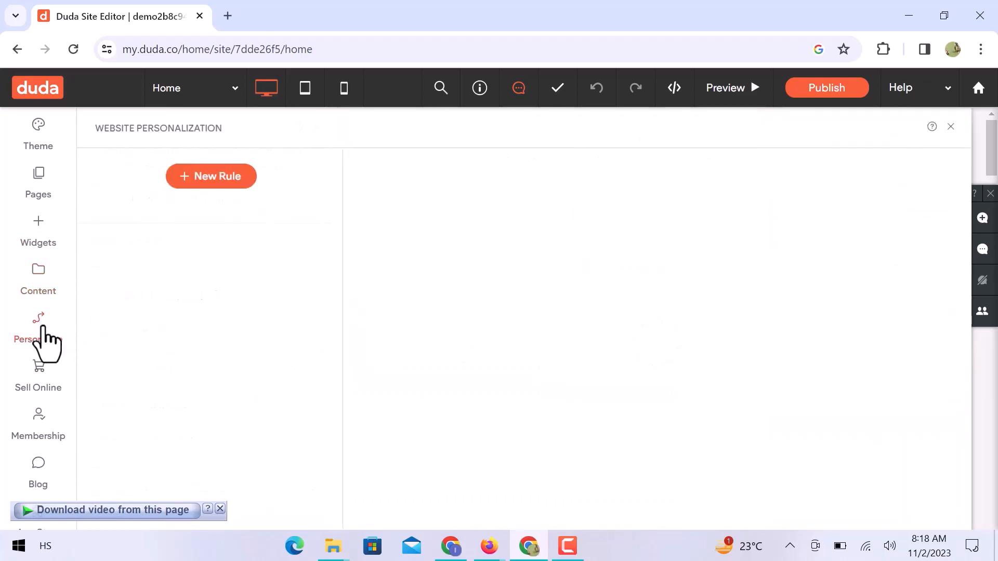
pyautogui.click(210, 176)
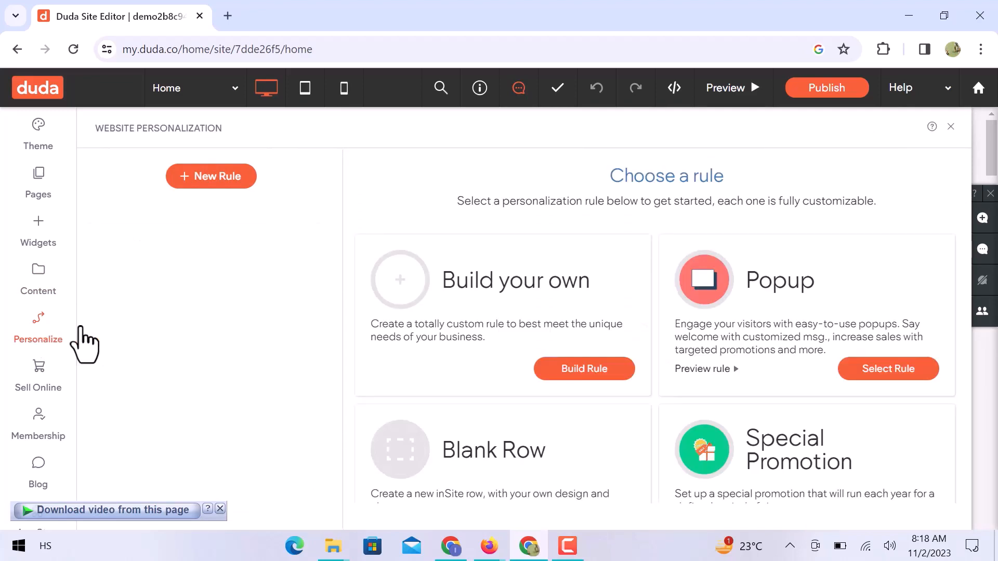
pyautogui.scroll(-3)
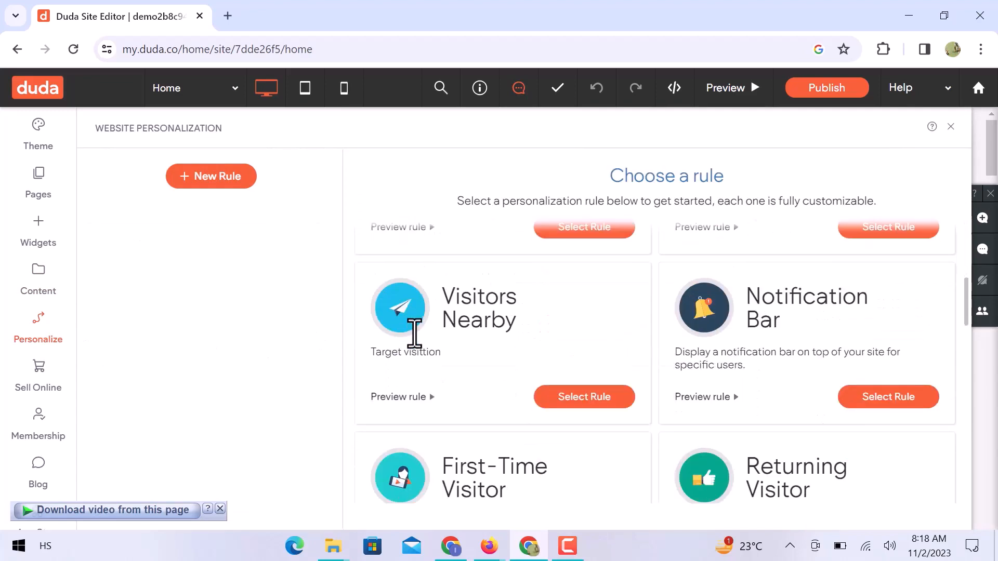
pyautogui.scroll(-3)
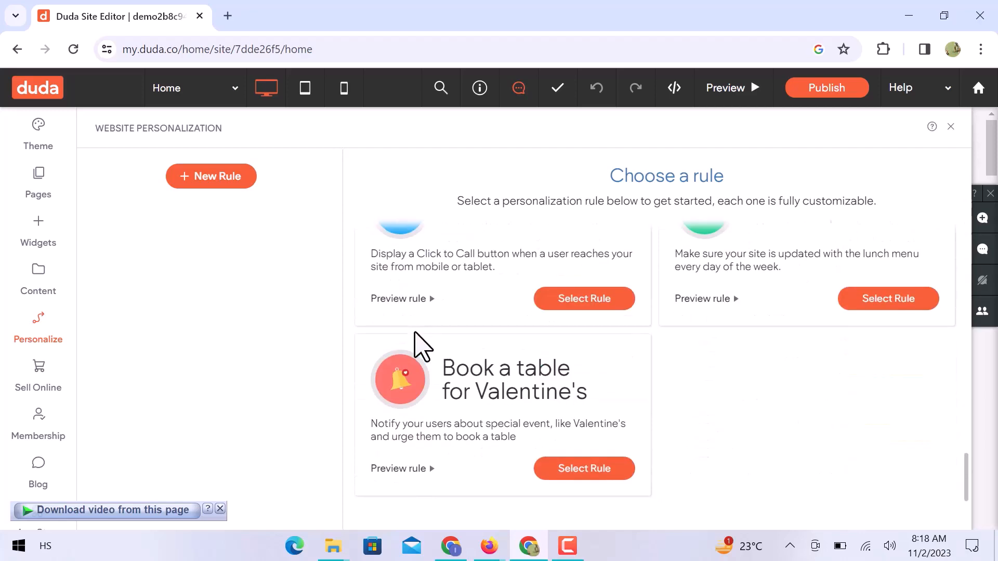
pyautogui.click(38, 372)
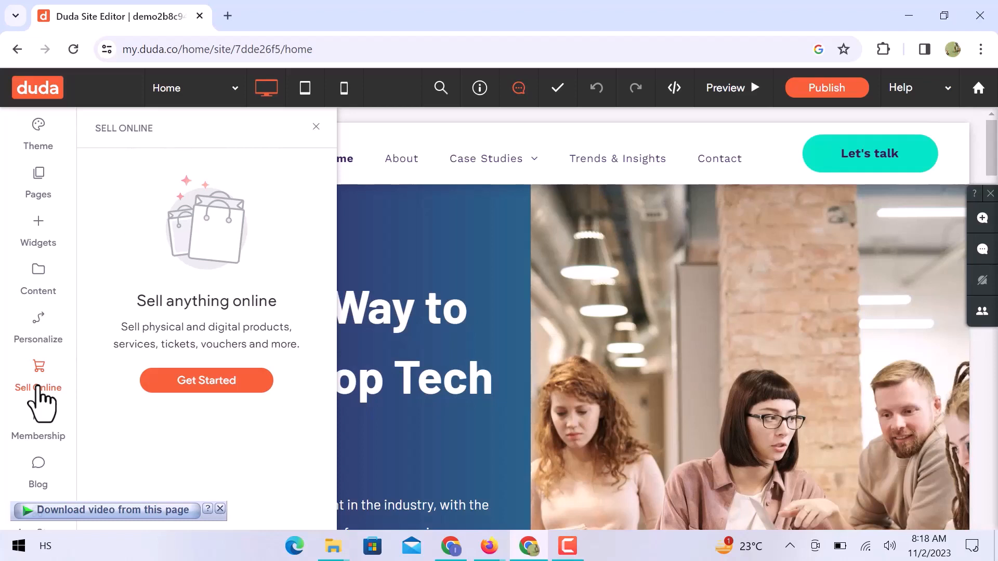
pyautogui.moveTo(41, 436)
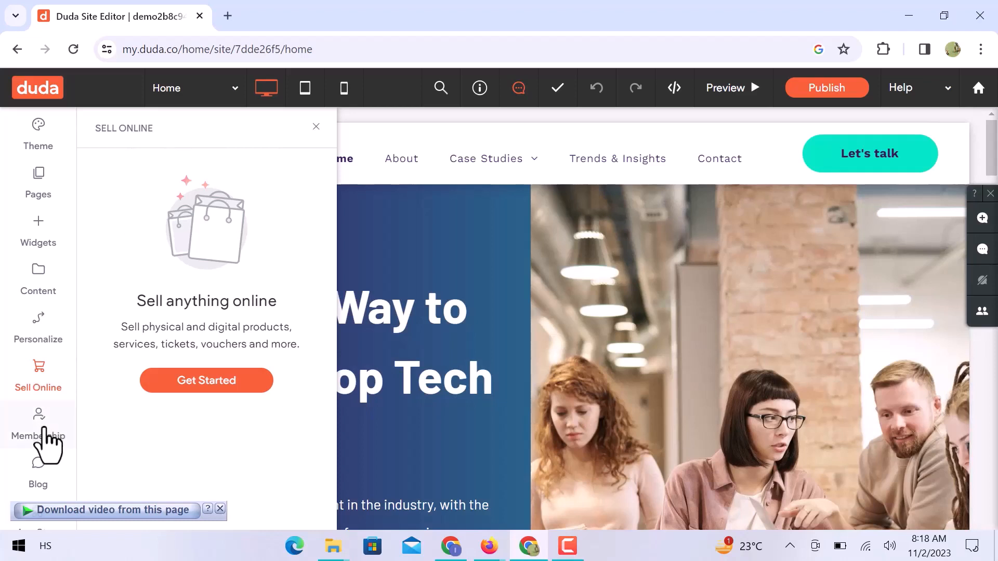
pyautogui.click(38, 418)
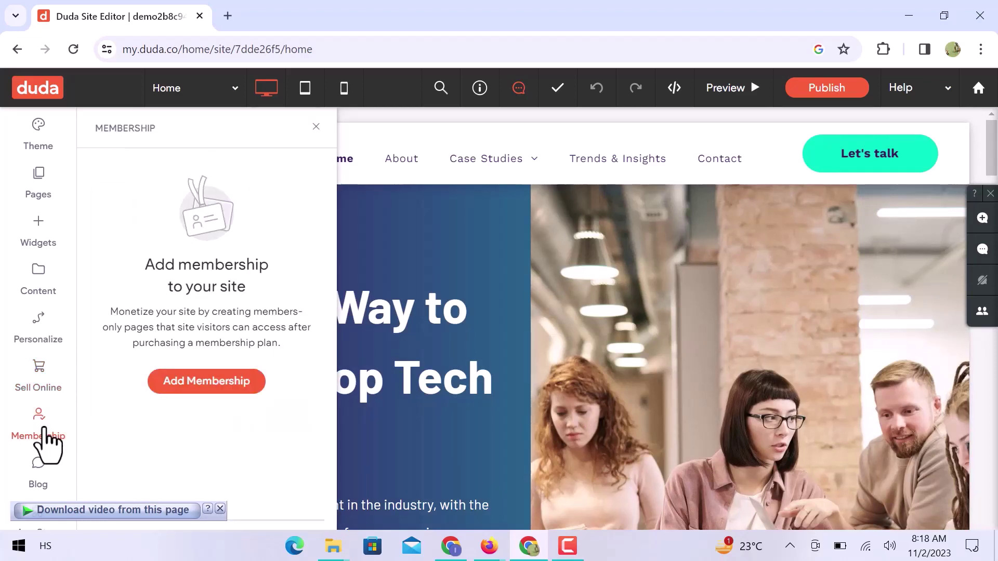
# - View Manage Posts with its three published posts, then the App Store
pyautogui.click(38, 474)
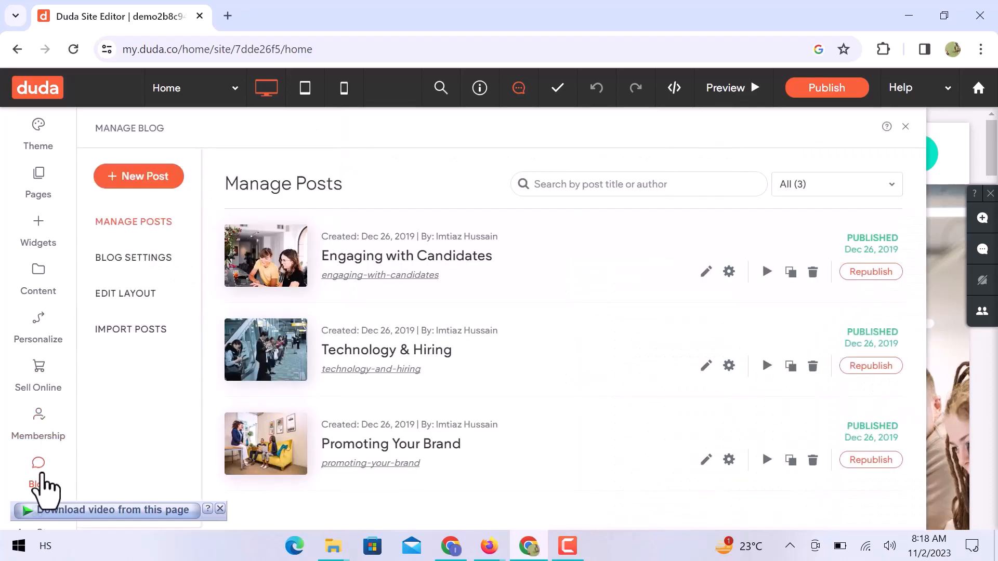
pyautogui.moveTo(418, 339)
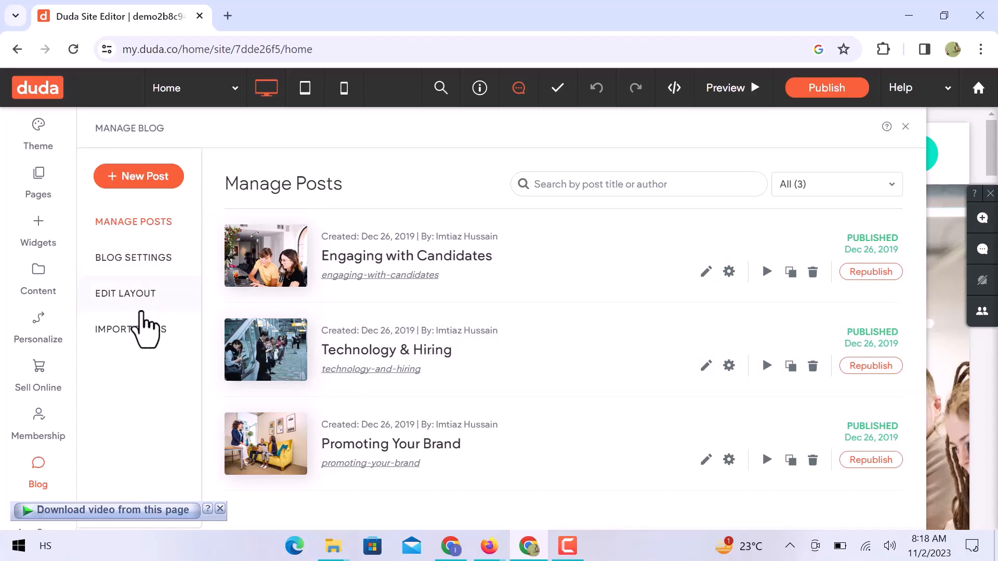
pyautogui.click(39, 511)
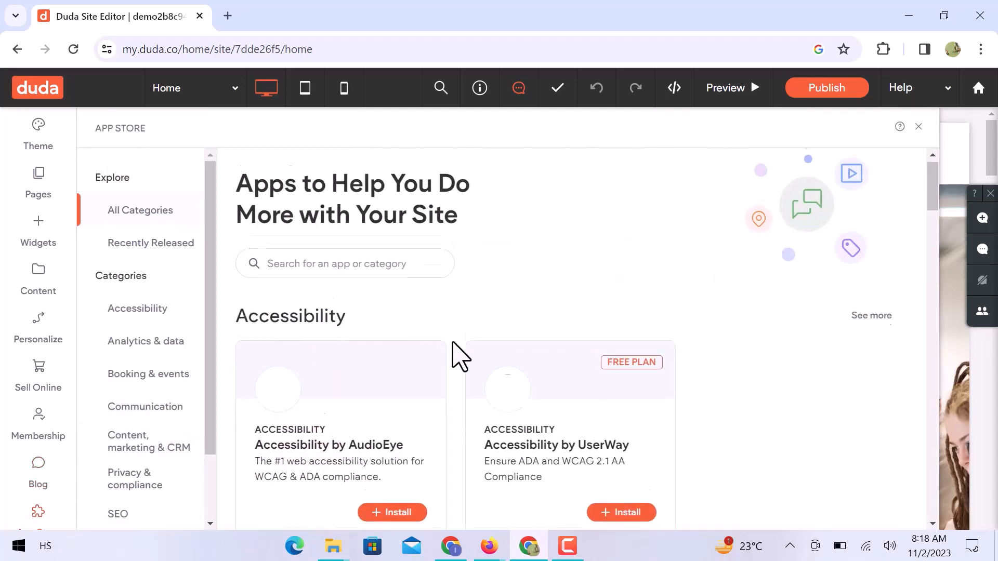
# - Scroll the App Store past booking, events and communication apps to SEO apps
pyautogui.scroll(-3)
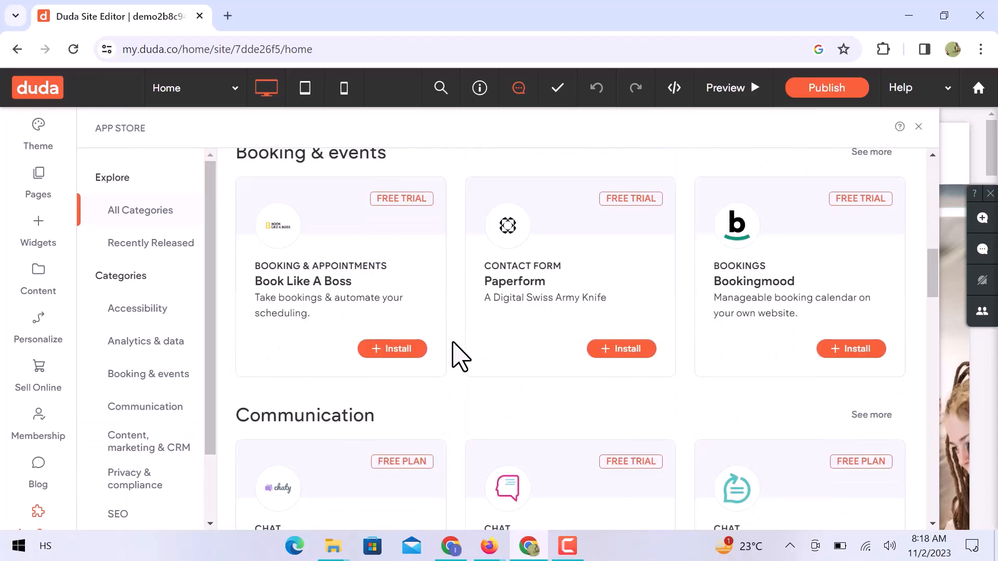
pyautogui.scroll(-3)
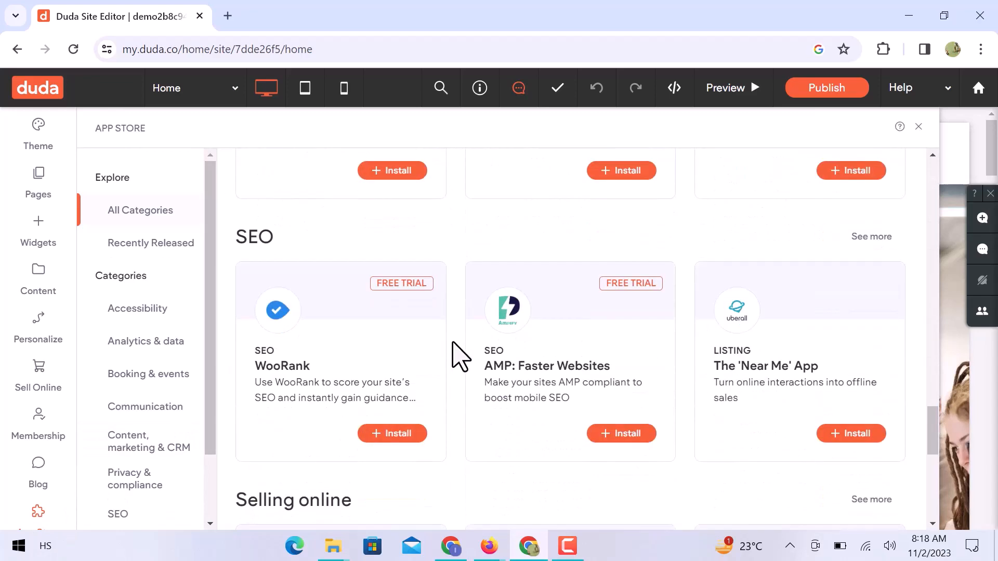
pyautogui.moveTo(927, 140)
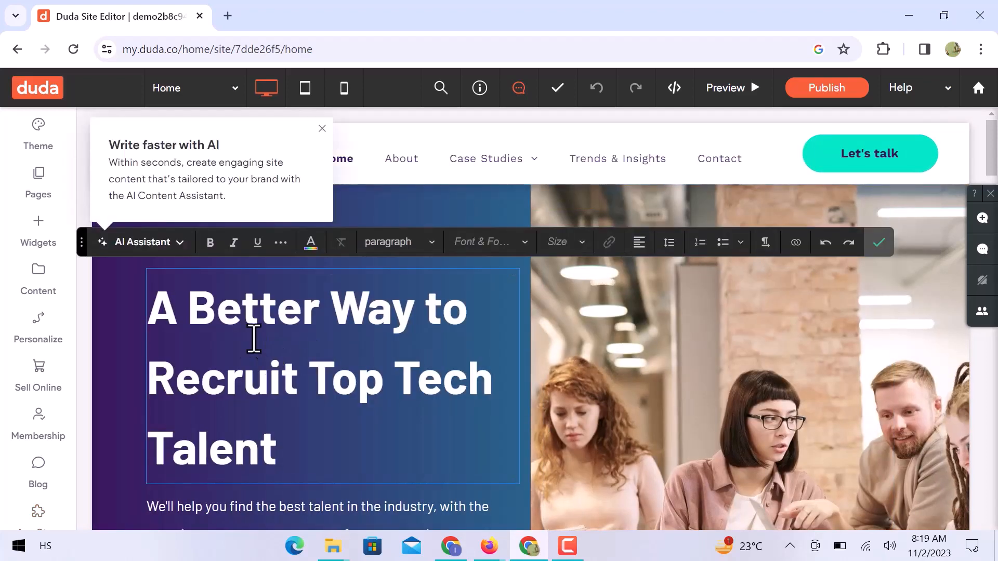
pyautogui.click(172, 319)
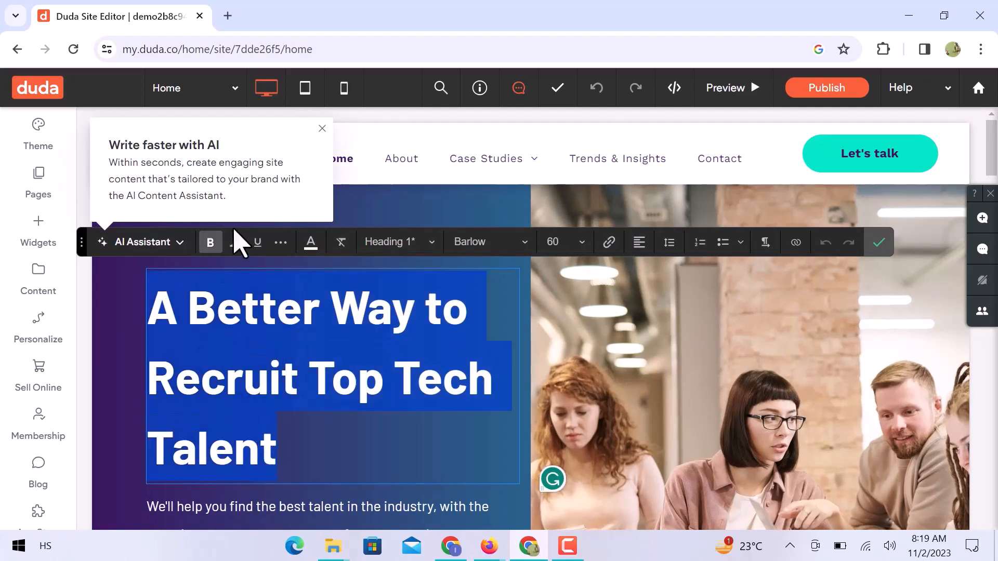
pyautogui.click(234, 243)
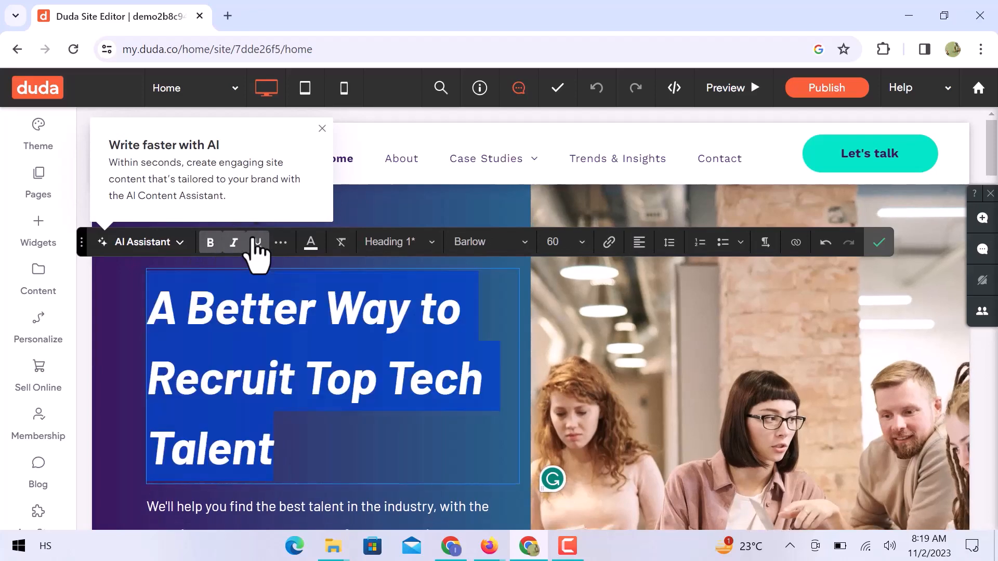
pyautogui.click(311, 242)
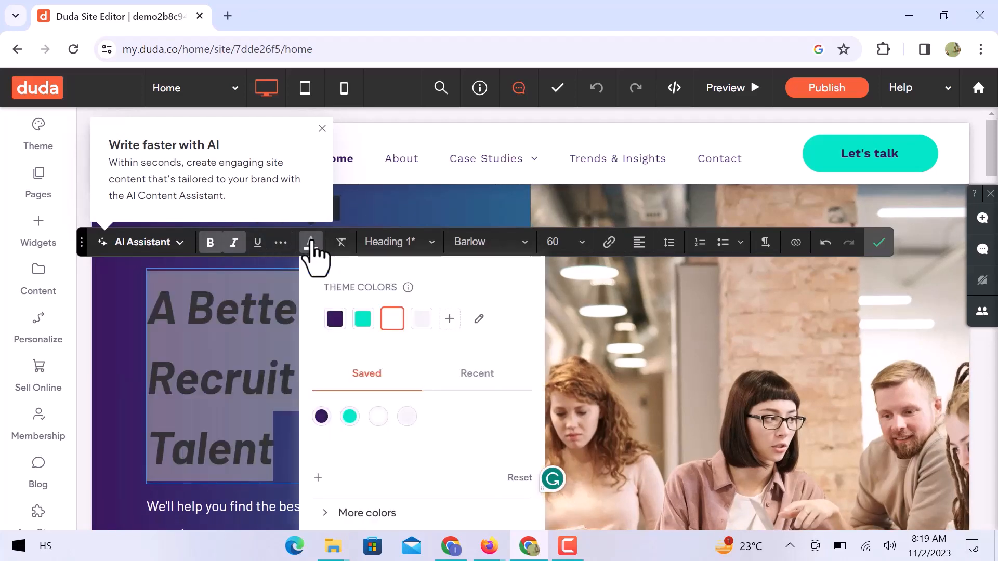
pyautogui.click(489, 241)
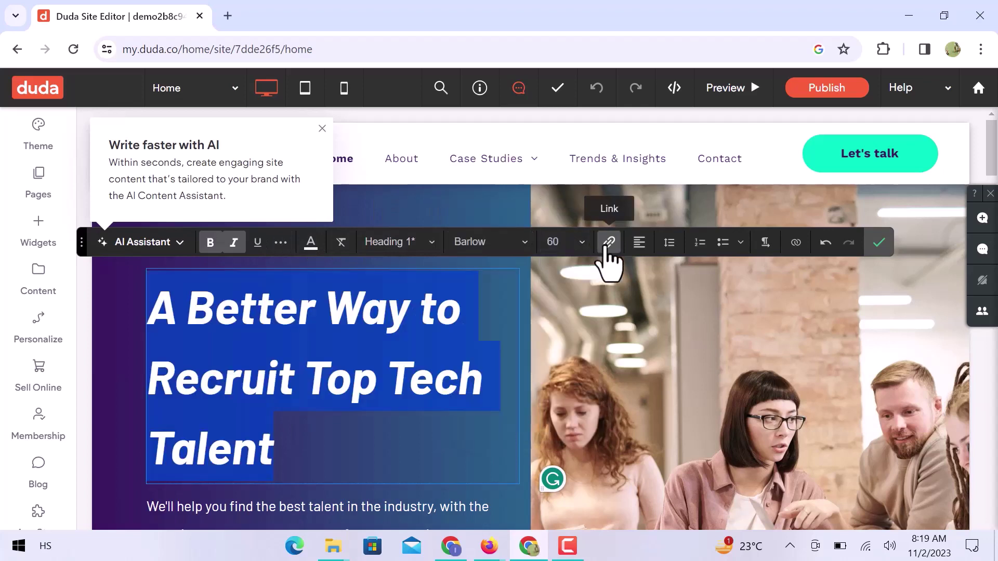
pyautogui.moveTo(638, 242)
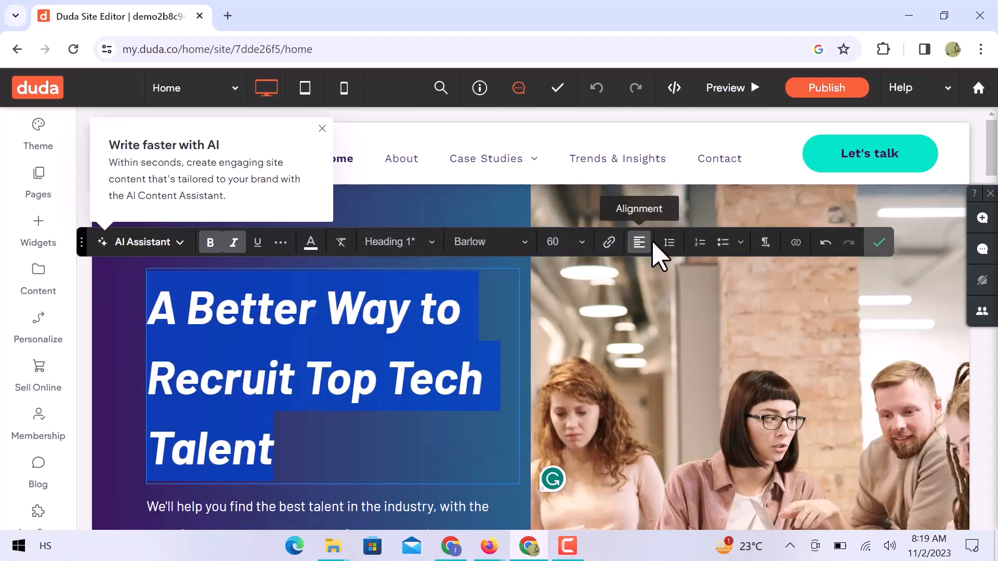
pyautogui.moveTo(698, 242)
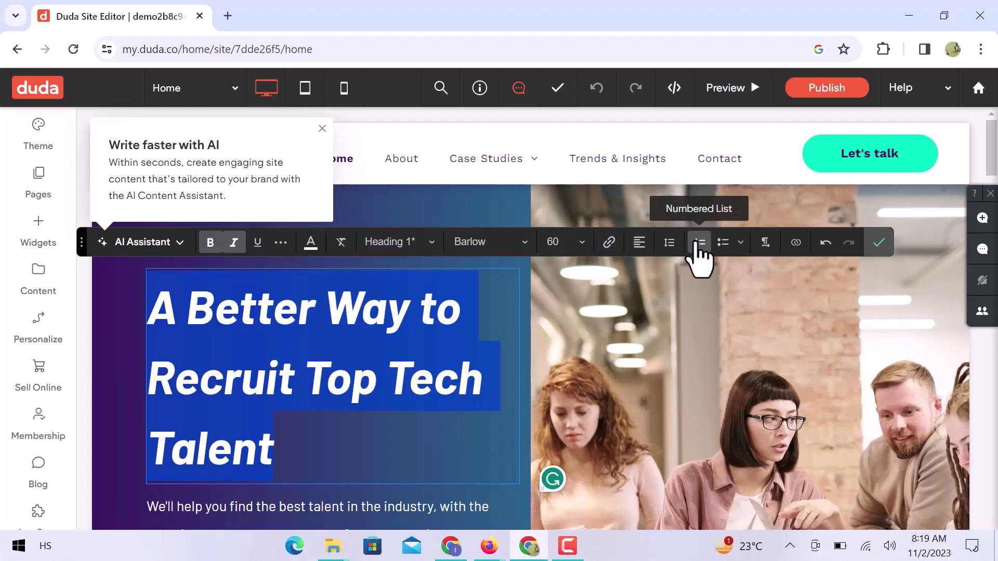
pyautogui.moveTo(764, 242)
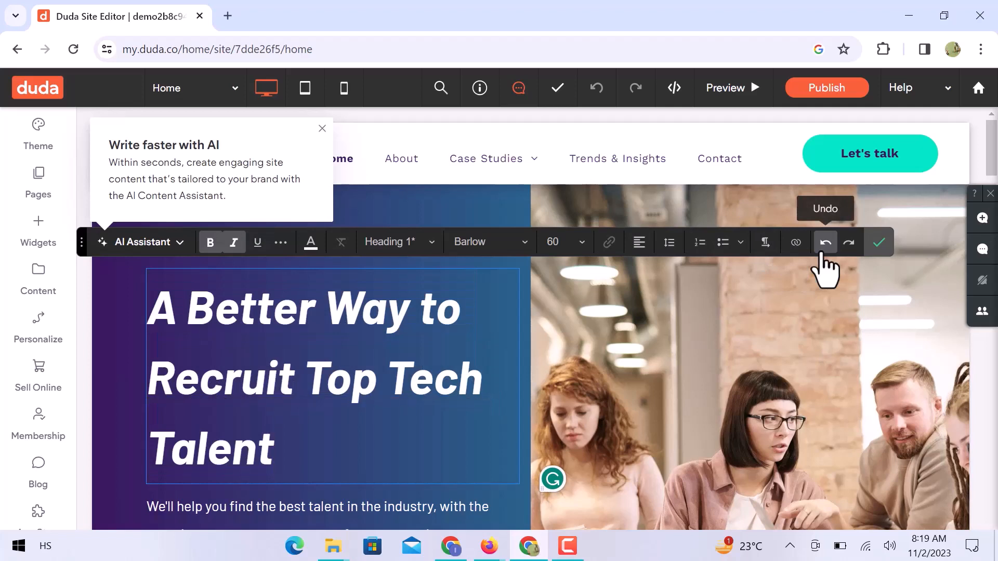
pyautogui.moveTo(878, 241)
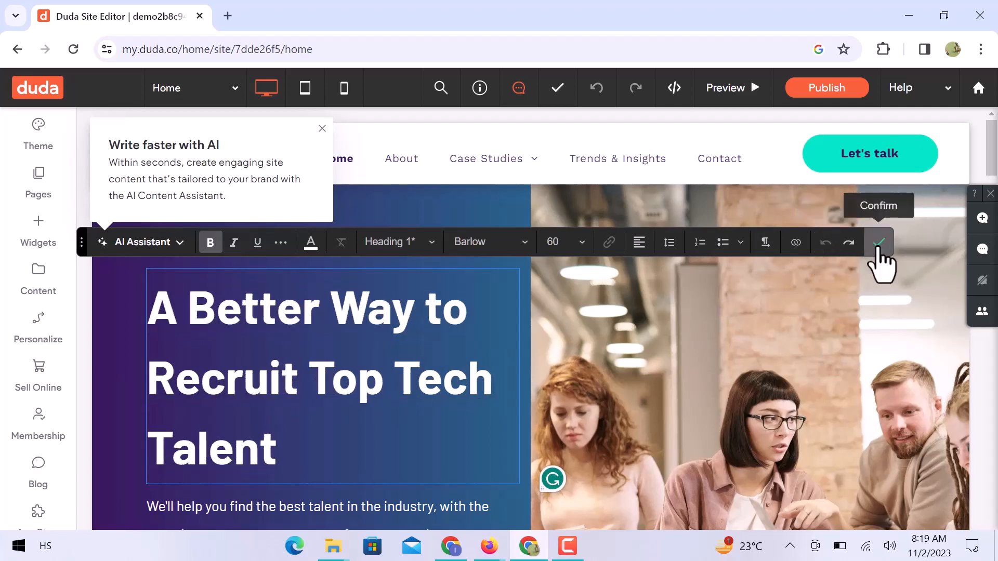
pyautogui.click(878, 242)
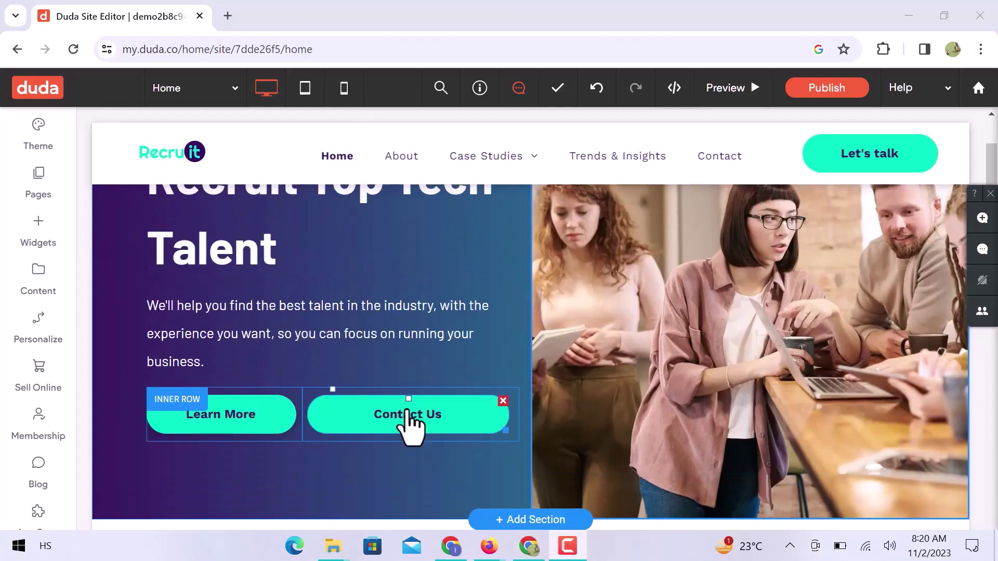
# - Link the outlined Contact Us button to the existing Contact page
pyautogui.click(407, 414)
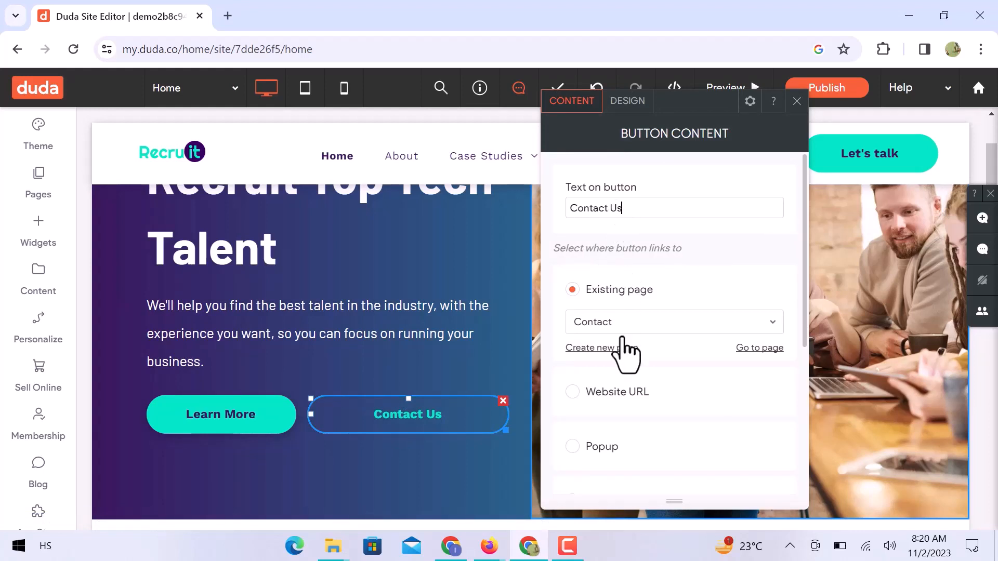
pyautogui.click(673, 322)
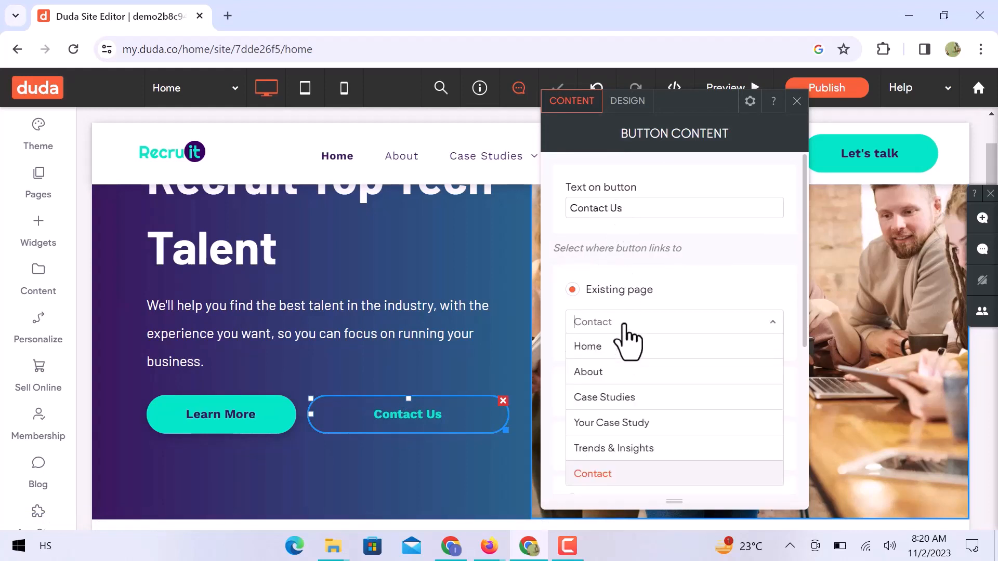
pyautogui.click(592, 474)
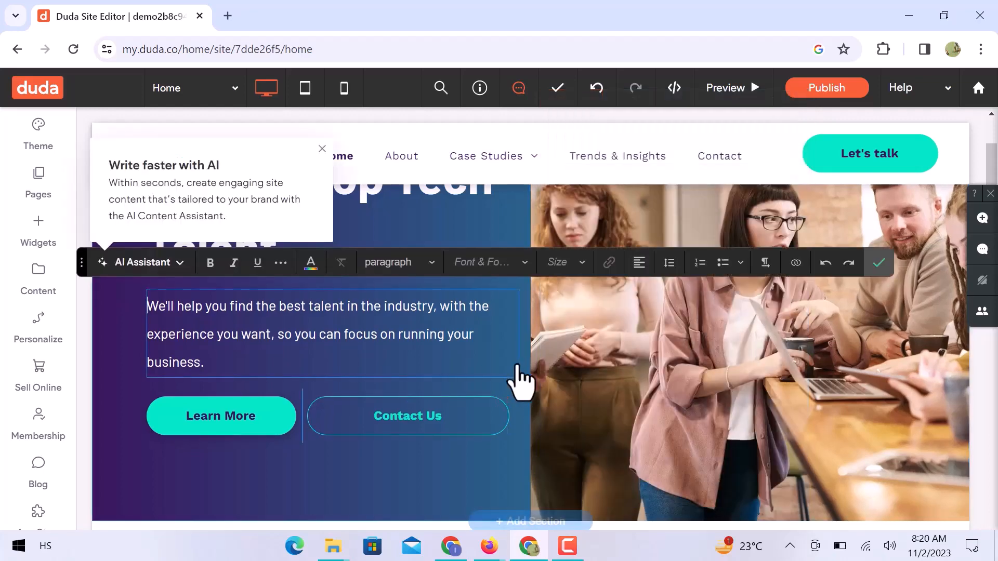
pyautogui.scroll(-3)
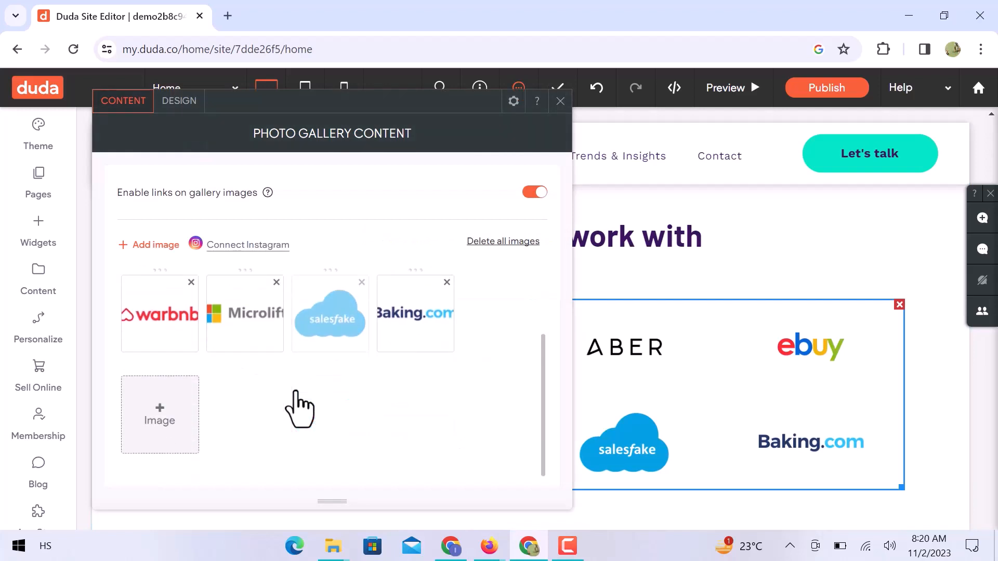
# - Browse the Image Picker for a gallery image, then review the photo gallery's layout design options
pyautogui.click(160, 413)
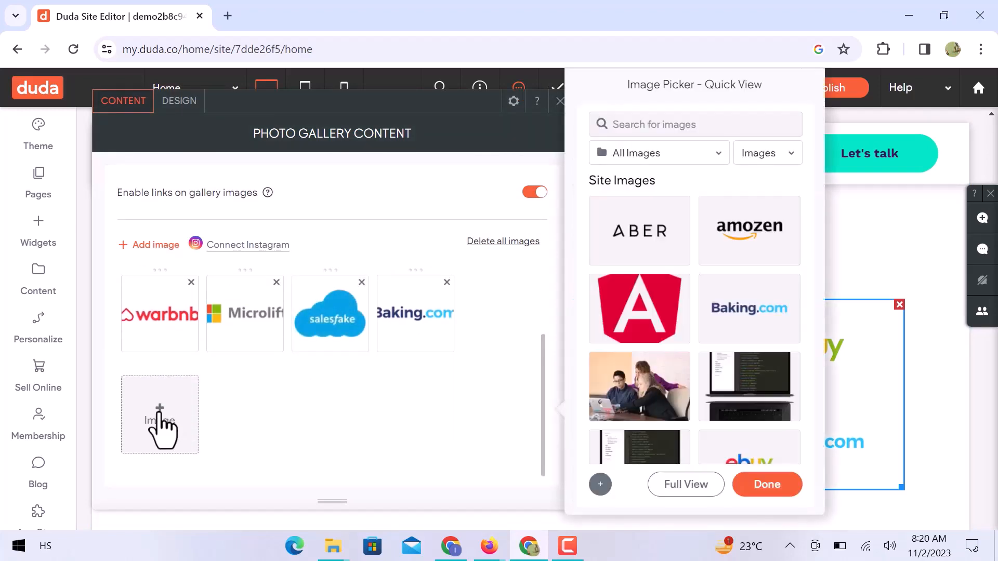
pyautogui.scroll(-3)
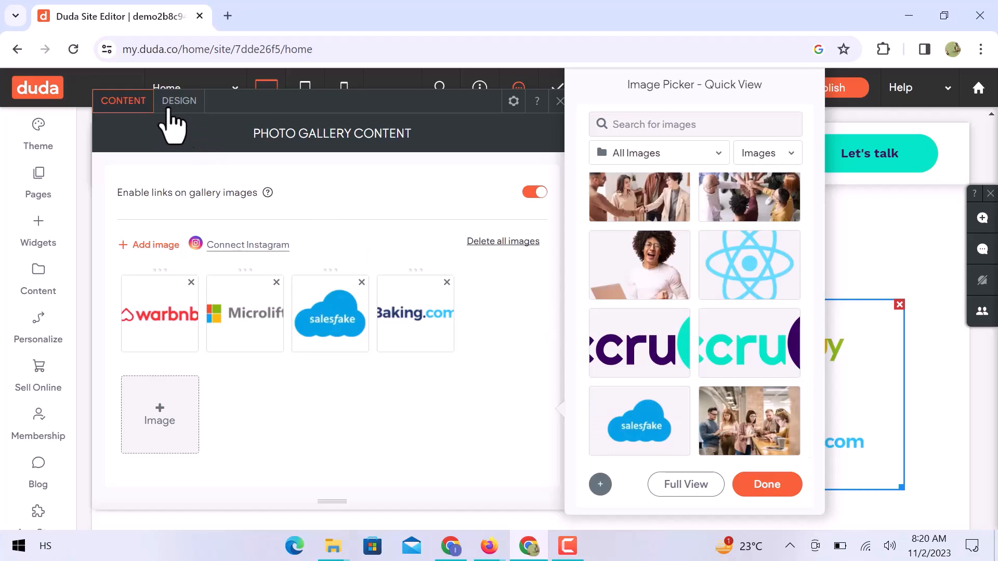
pyautogui.click(178, 101)
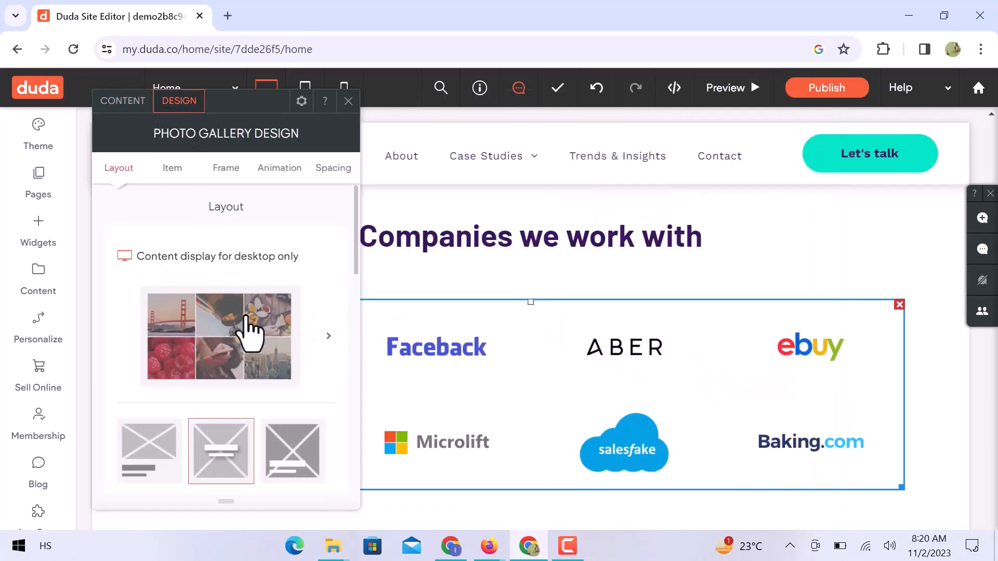
pyautogui.scroll(-3)
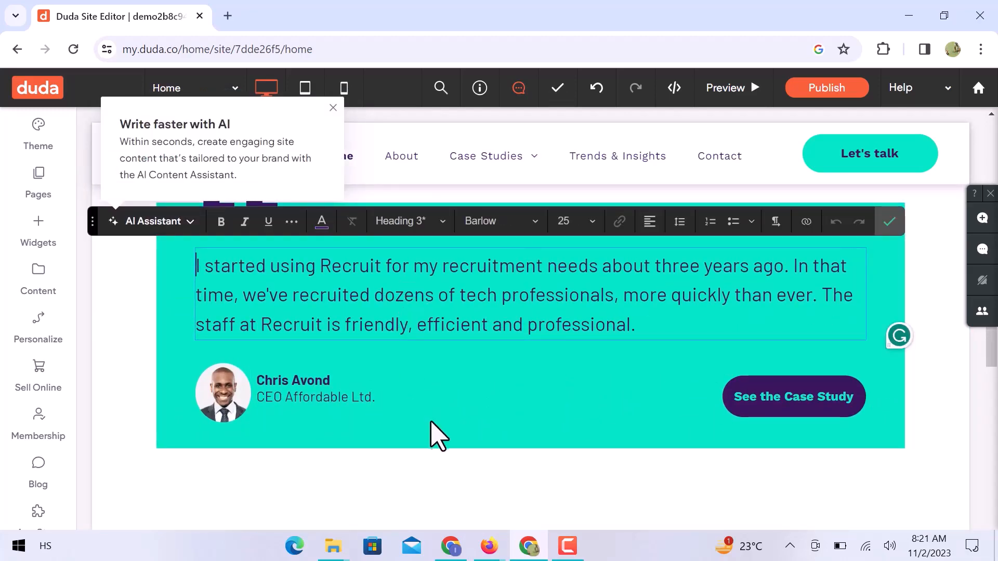
# - Leave the testimonial quote, view the author portrait's Image Content settings, then close them
pyautogui.click(293, 388)
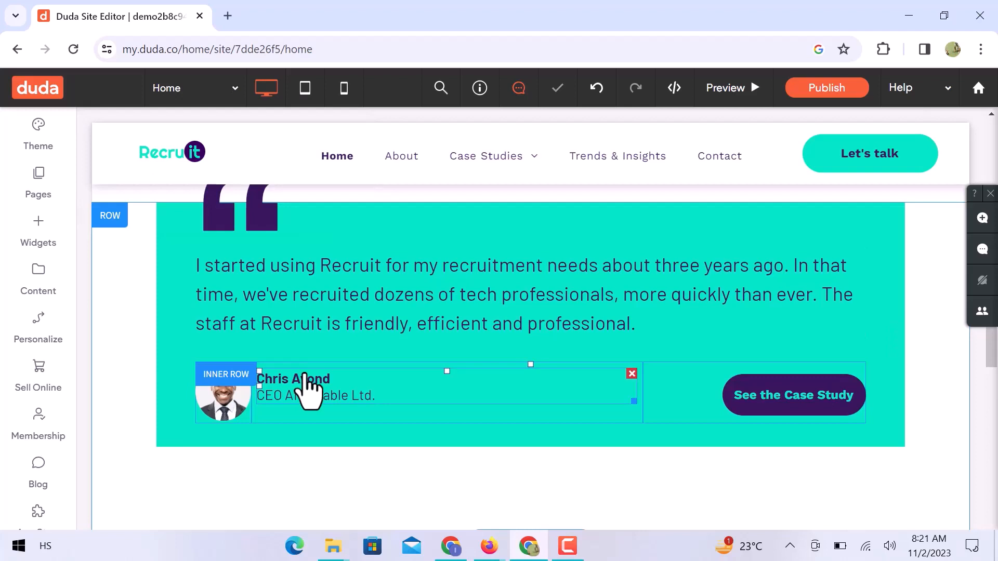
pyautogui.click(223, 403)
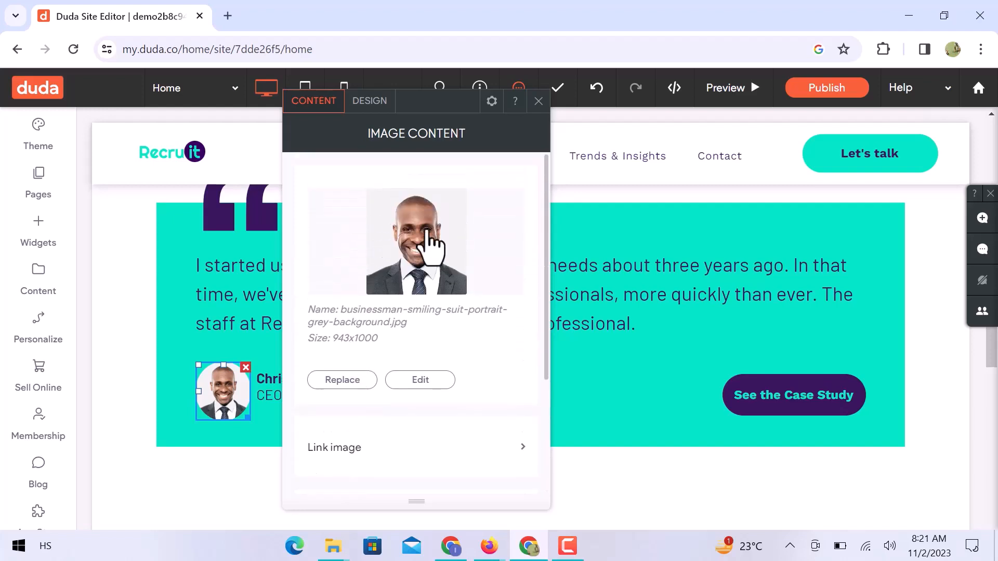
pyautogui.click(538, 101)
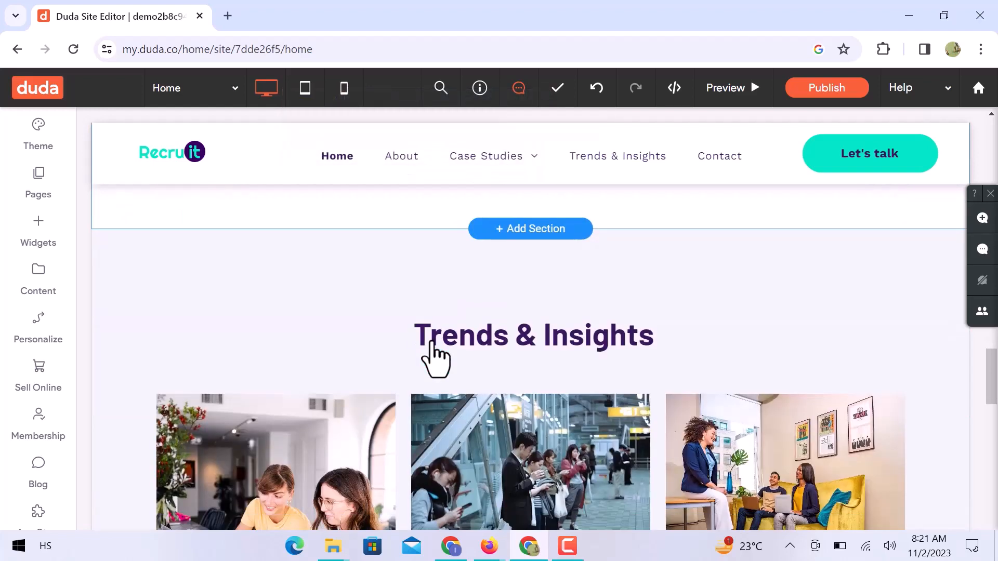
# - View the Email field settings of the footer Stay Informed subscribe form
pyautogui.scroll(-3)
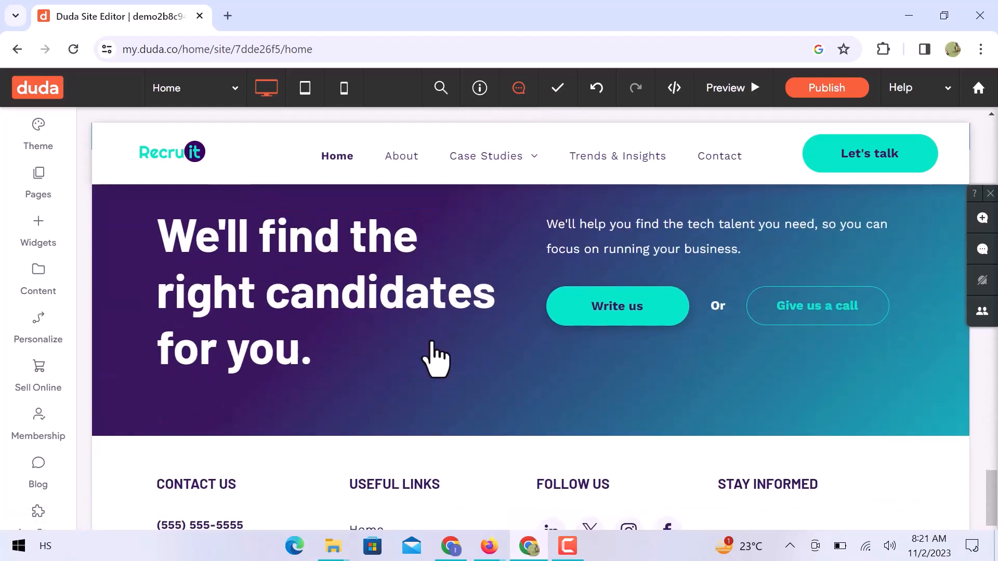
pyautogui.scroll(-3)
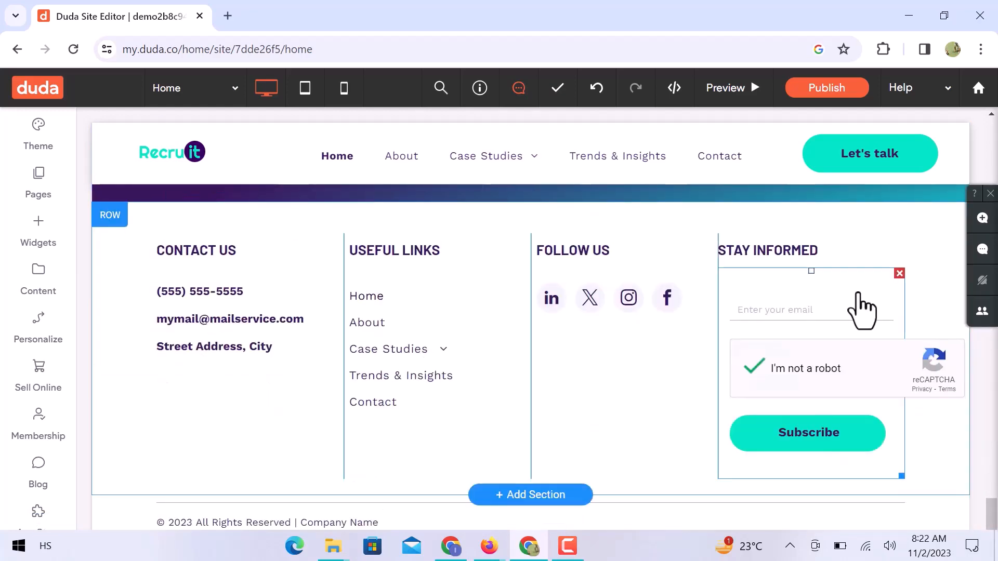
pyautogui.click(811, 309)
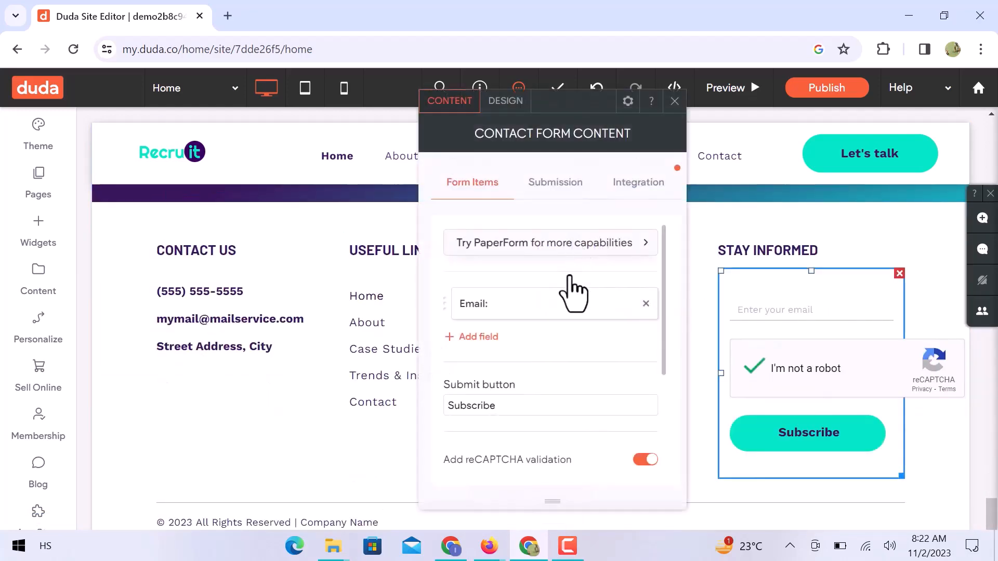
pyautogui.click(544, 304)
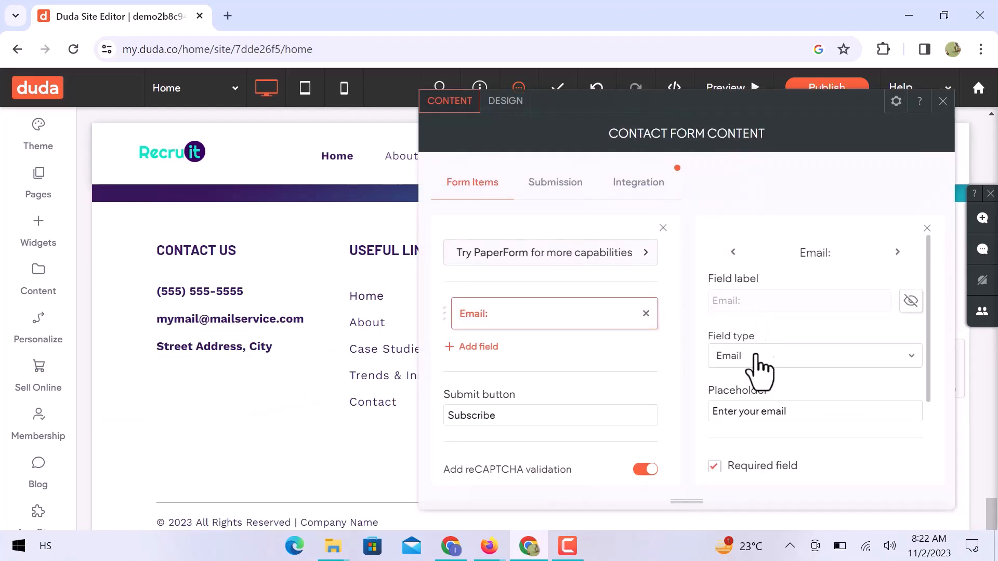
pyautogui.scroll(-3)
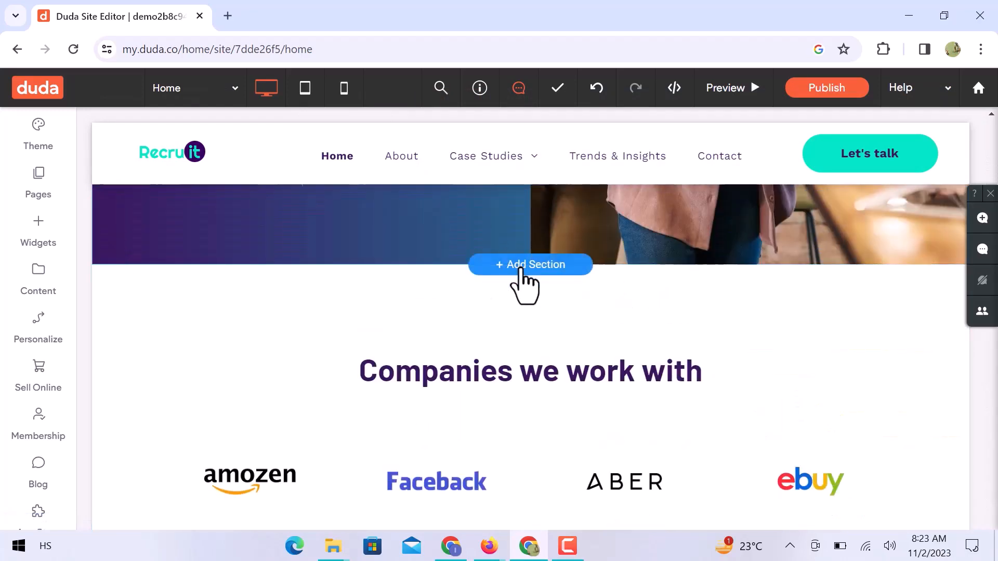
# - Add the About stats template (350/178/1,000/7,200) above Companies we work with and start Create Section
pyautogui.click(530, 265)
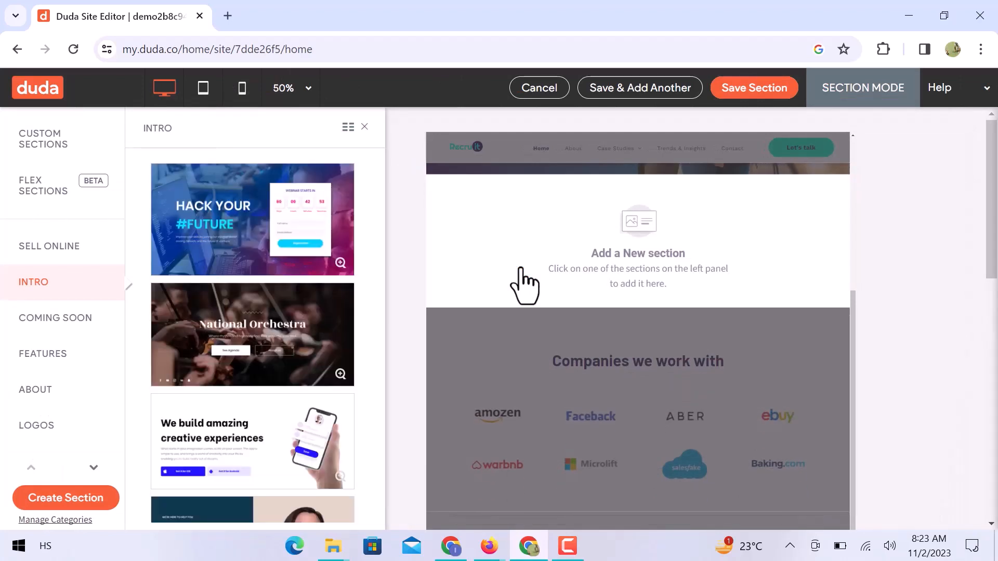
pyautogui.moveTo(55, 318)
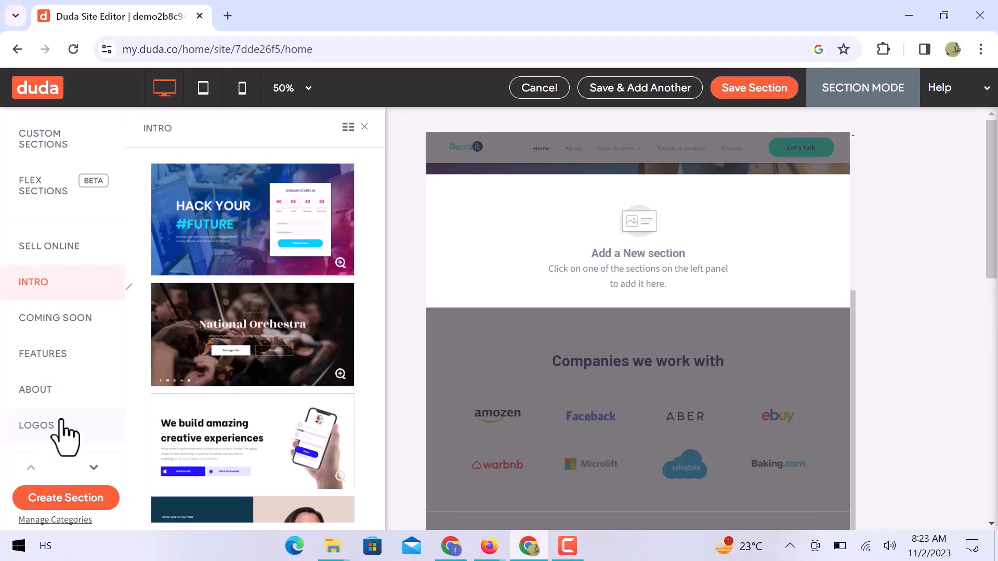
pyautogui.click(36, 390)
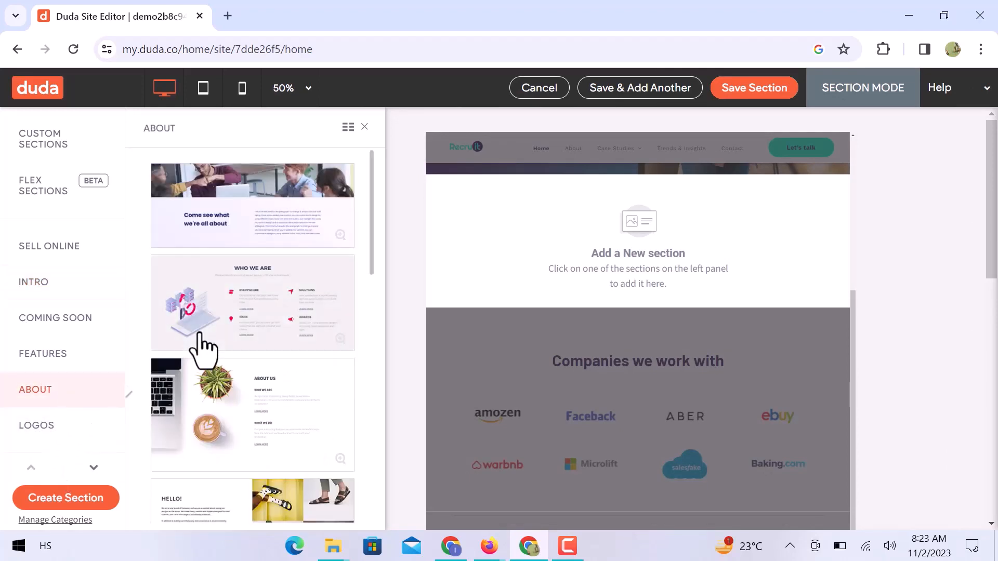
pyautogui.scroll(-3)
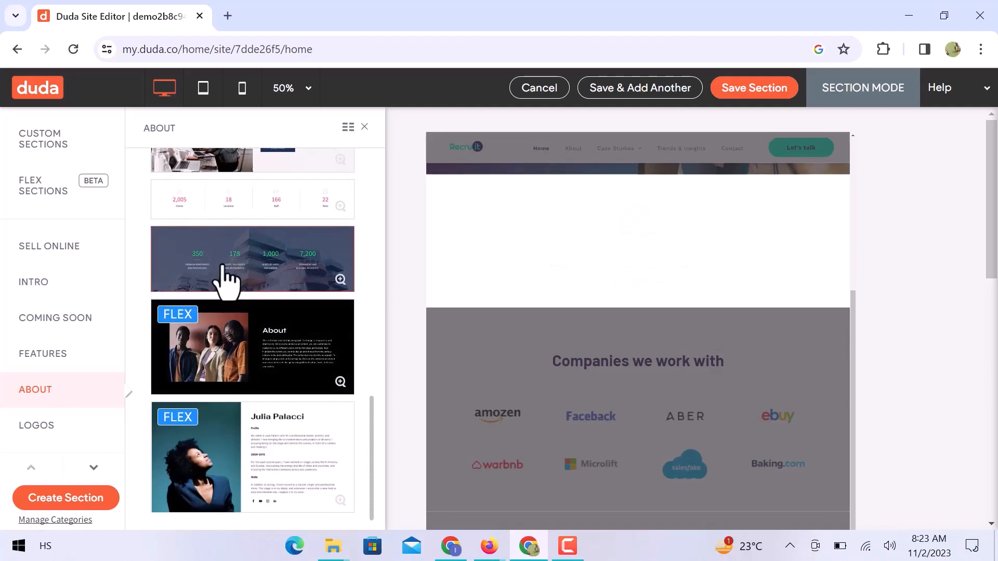
pyautogui.click(252, 259)
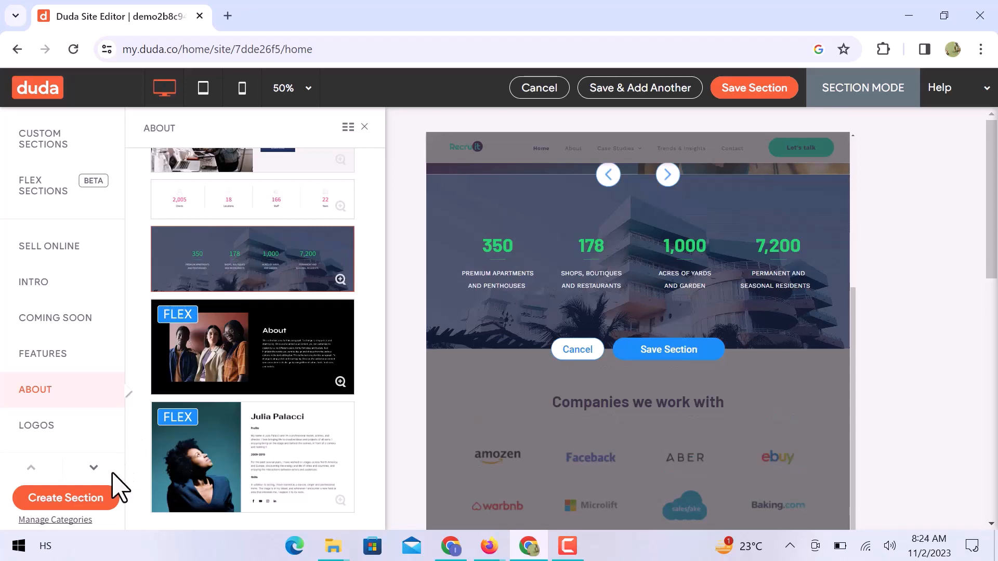
pyautogui.click(65, 498)
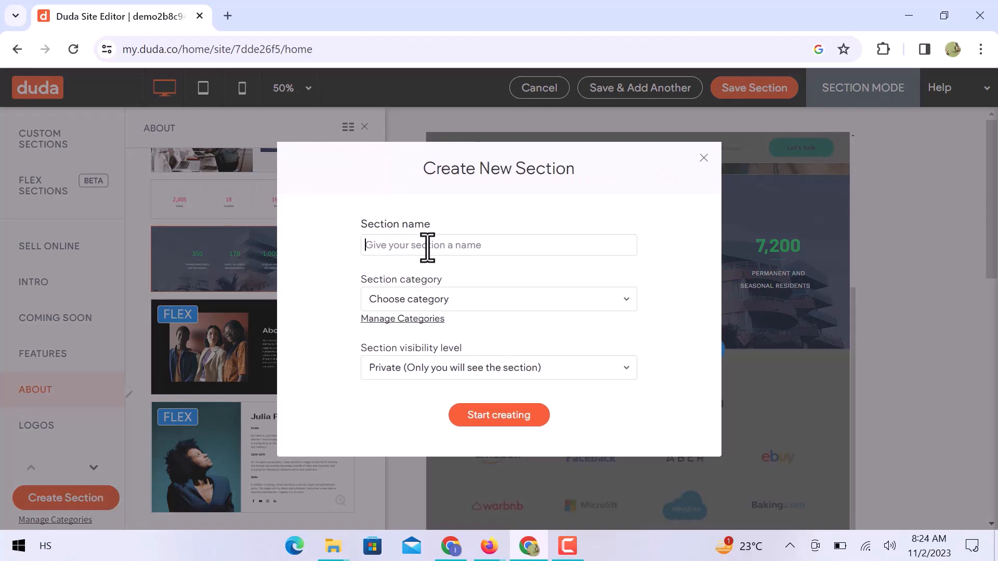
# - Name the custom section 'stats', file it under Features, and create it
pyautogui.write('stats')
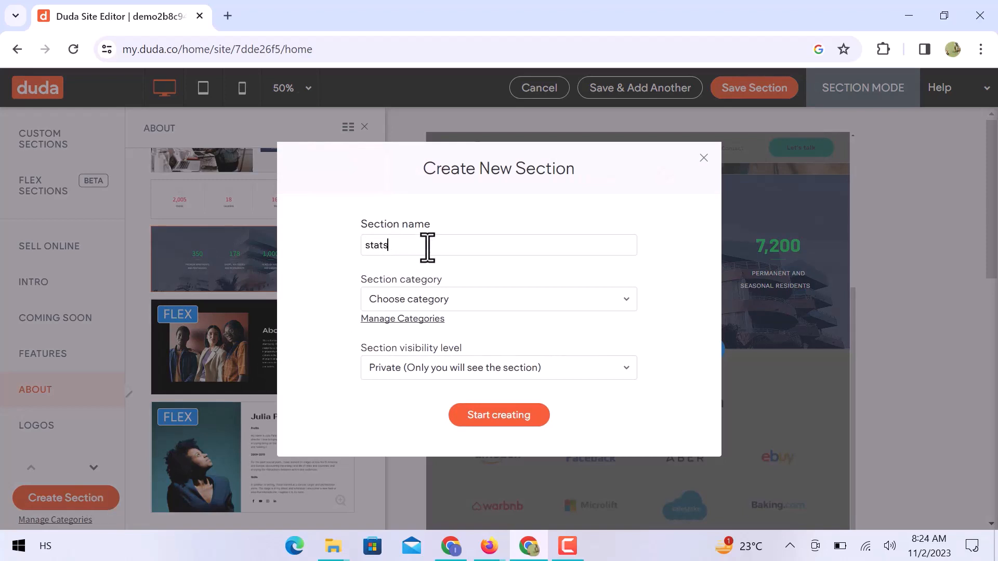
pyautogui.click(499, 299)
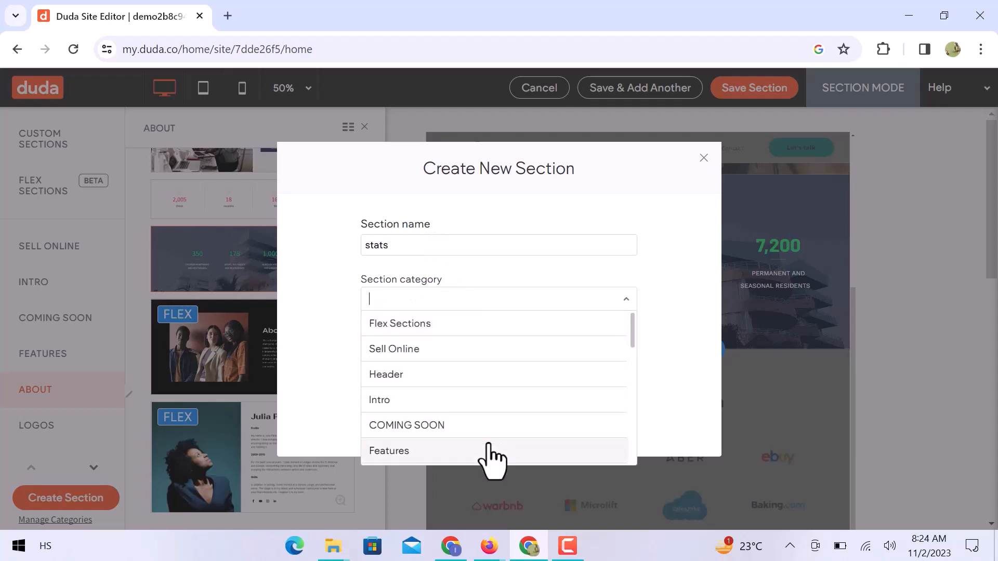
pyautogui.click(389, 450)
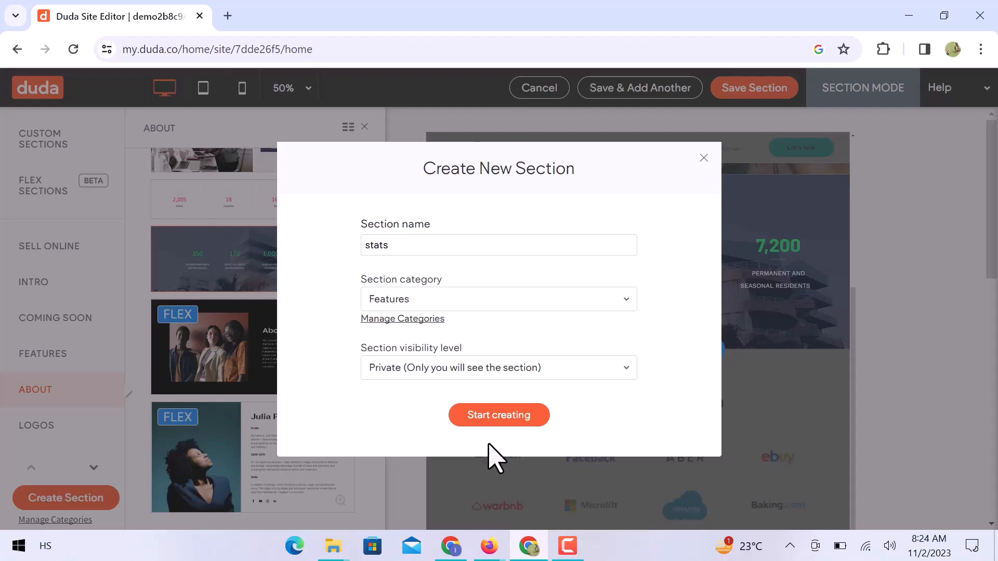
pyautogui.click(499, 415)
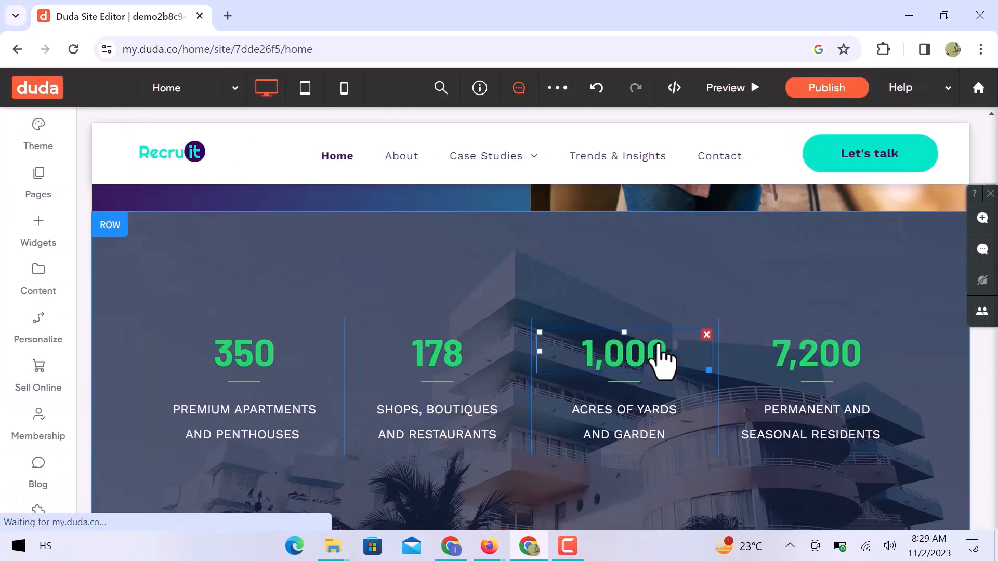
pyautogui.scroll(-3)
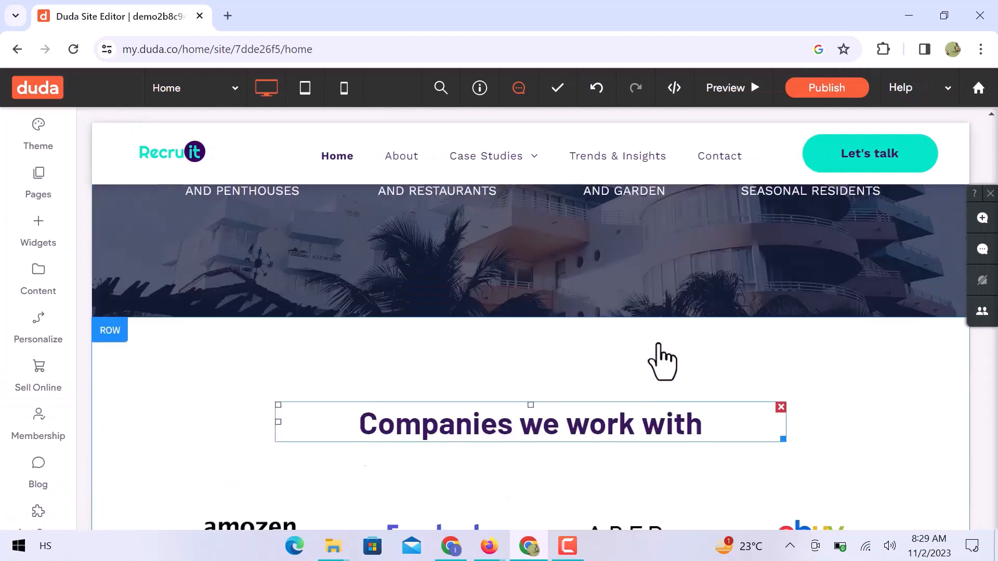
pyautogui.scroll(-3)
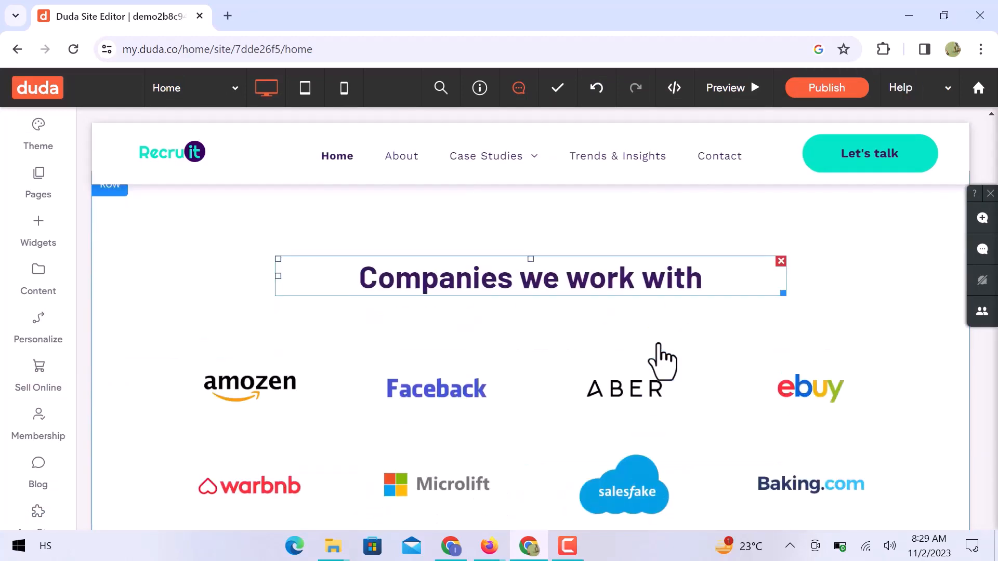
pyautogui.scroll(-3)
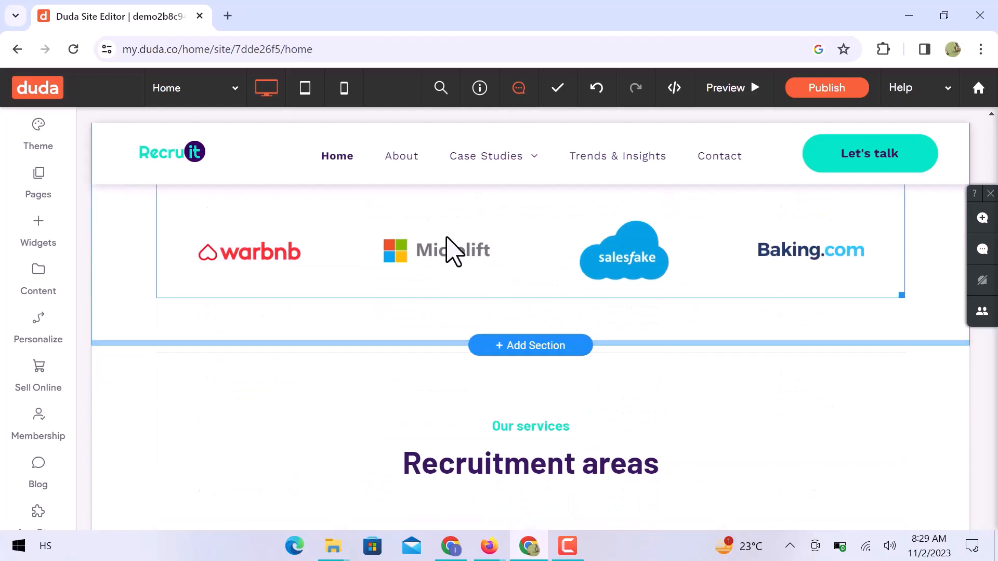
pyautogui.click(195, 88)
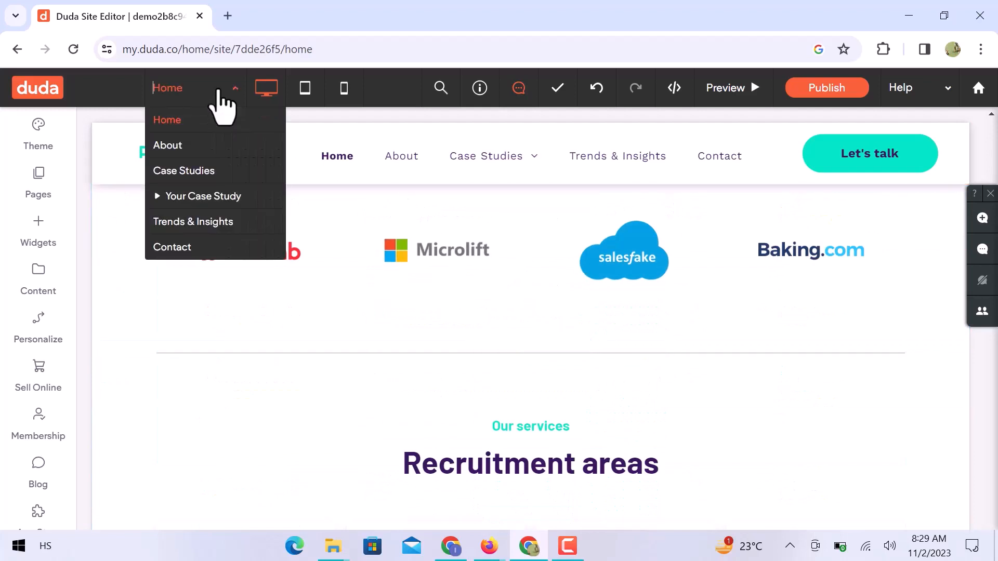
pyautogui.moveTo(343, 87)
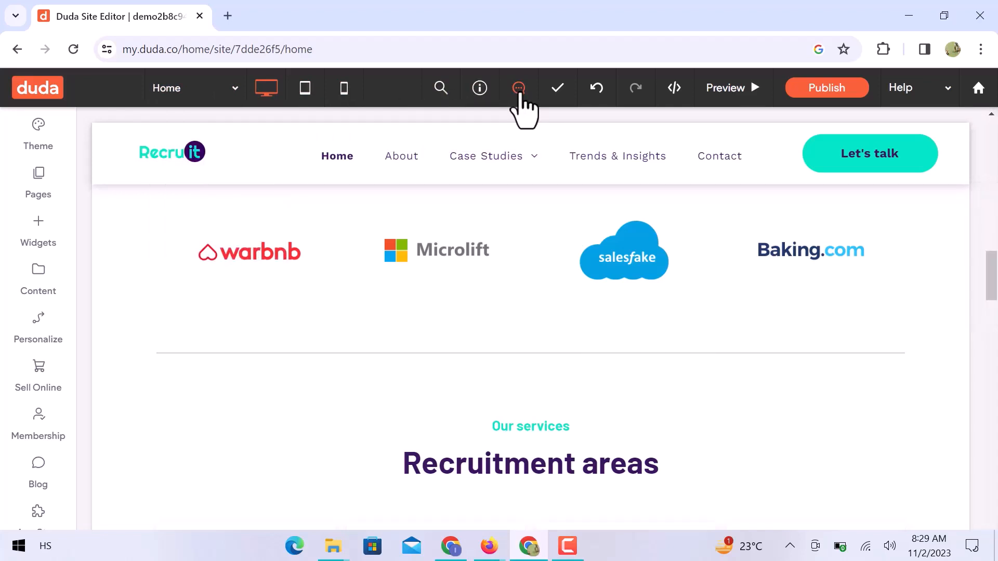
pyautogui.moveTo(557, 87)
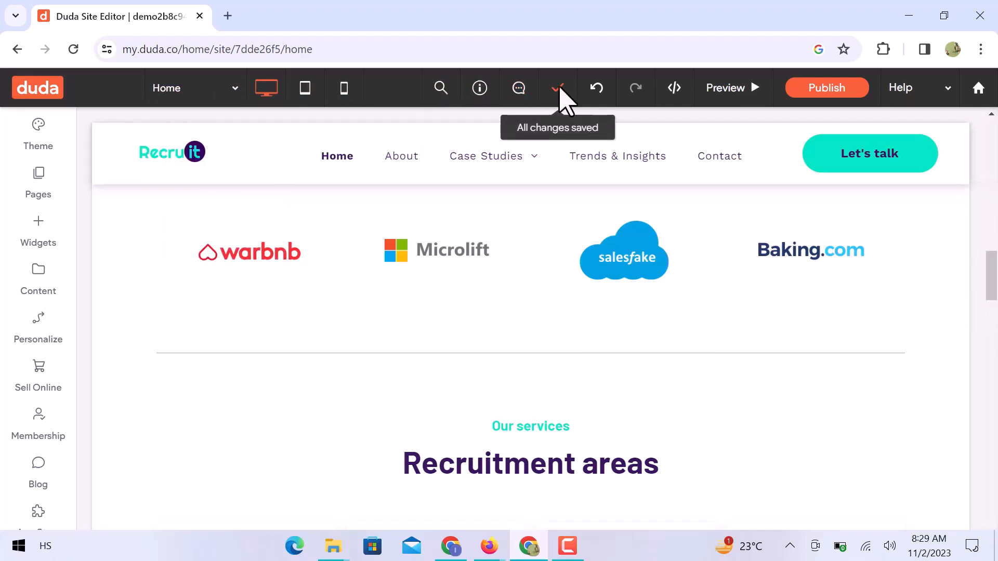
pyautogui.moveTo(596, 87)
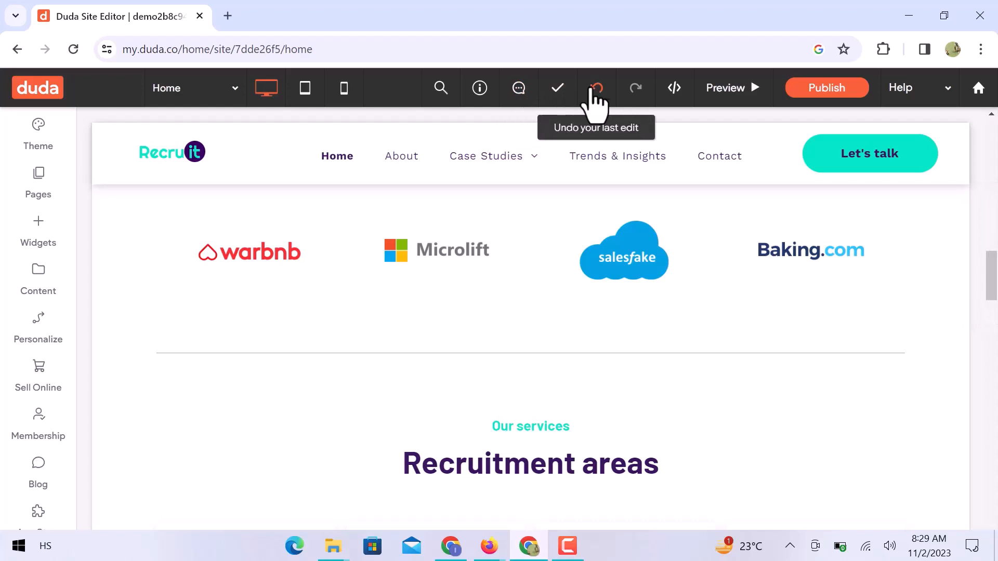